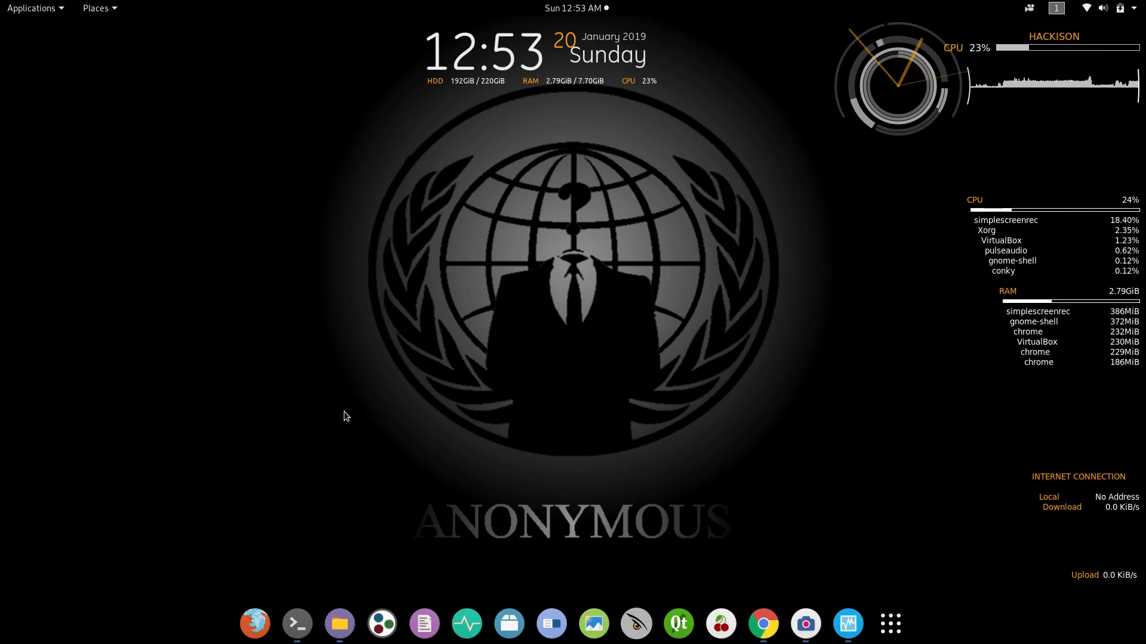
Launch a new GNOME Terminal window from the dock
left_click(298, 623)
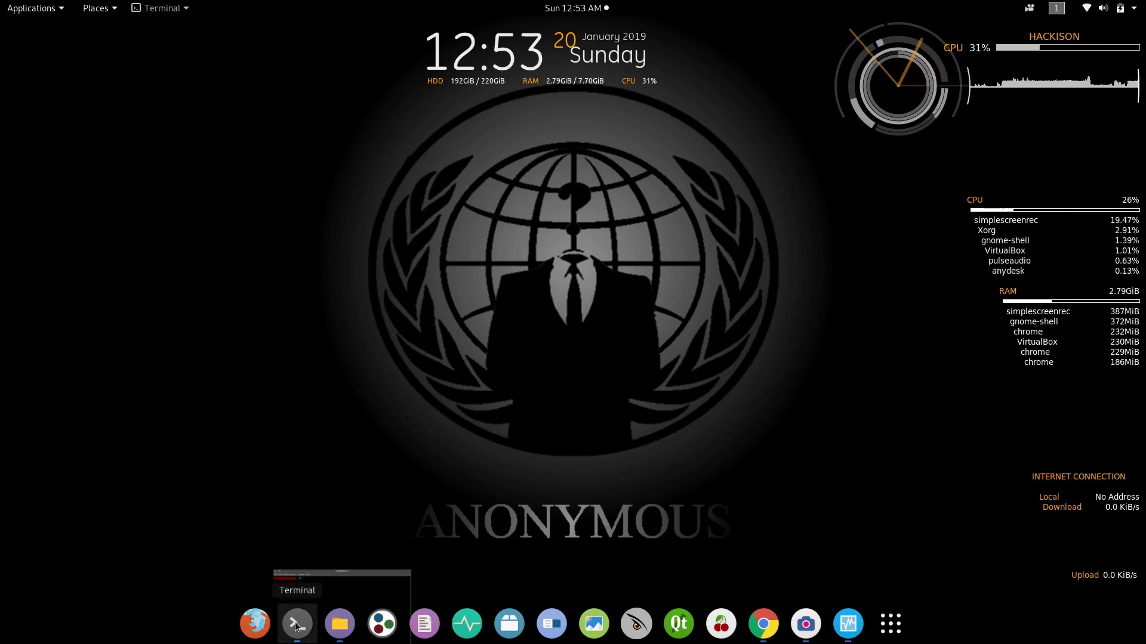
List the network interfaces with ifconfig (after a failed ipconfig), noting wlan0 at 192.168.0.151, then clear
left_click(297, 623)
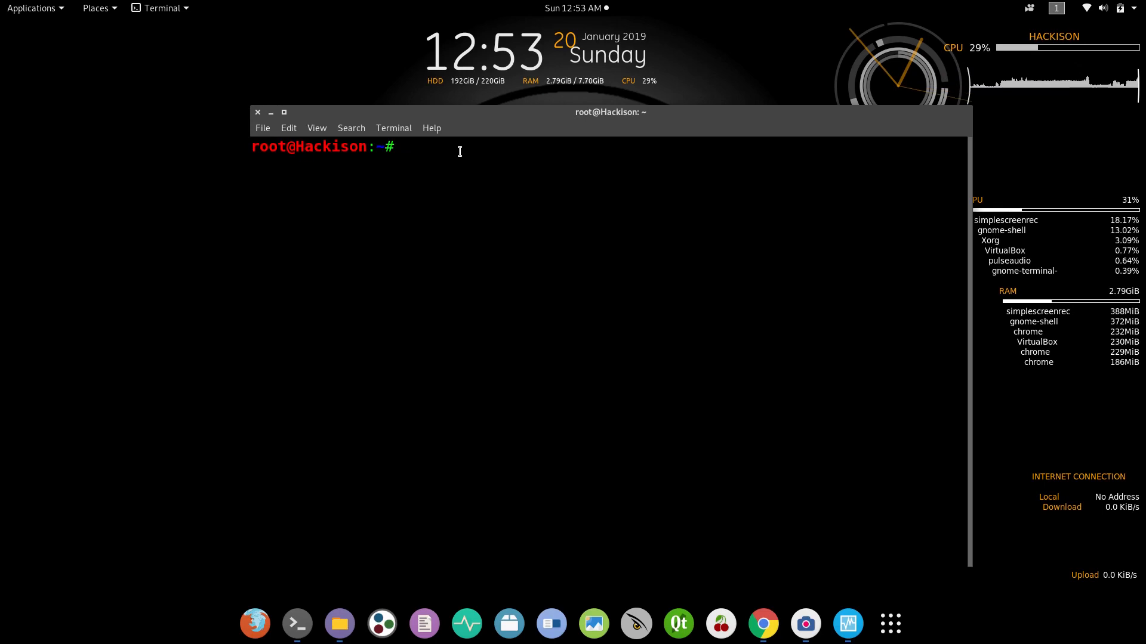
type("ipc")
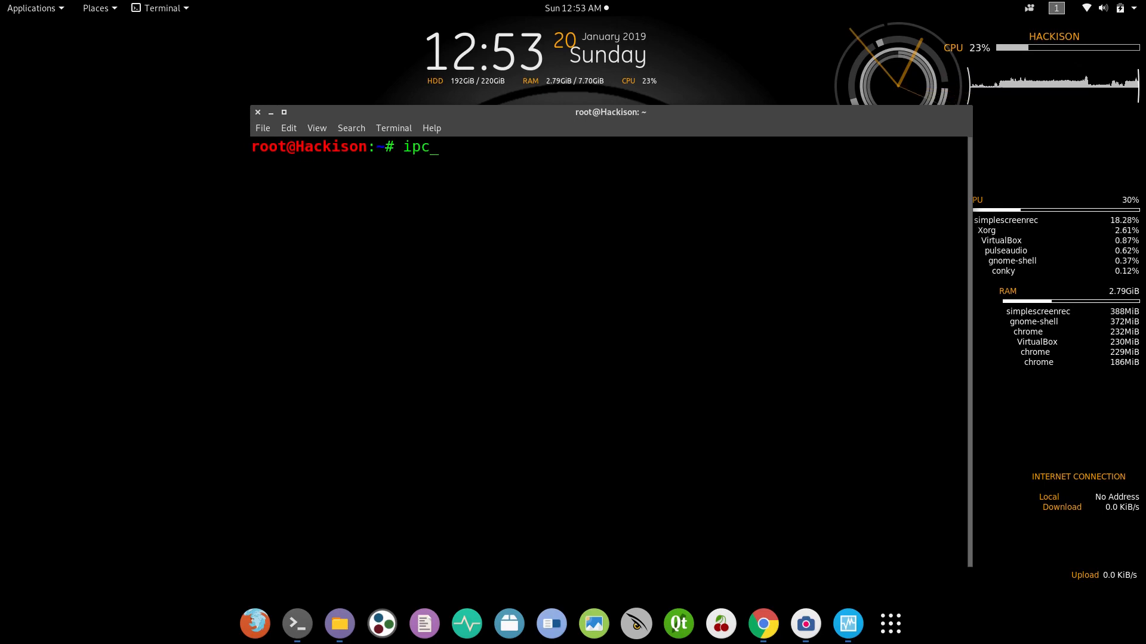
type("alc")
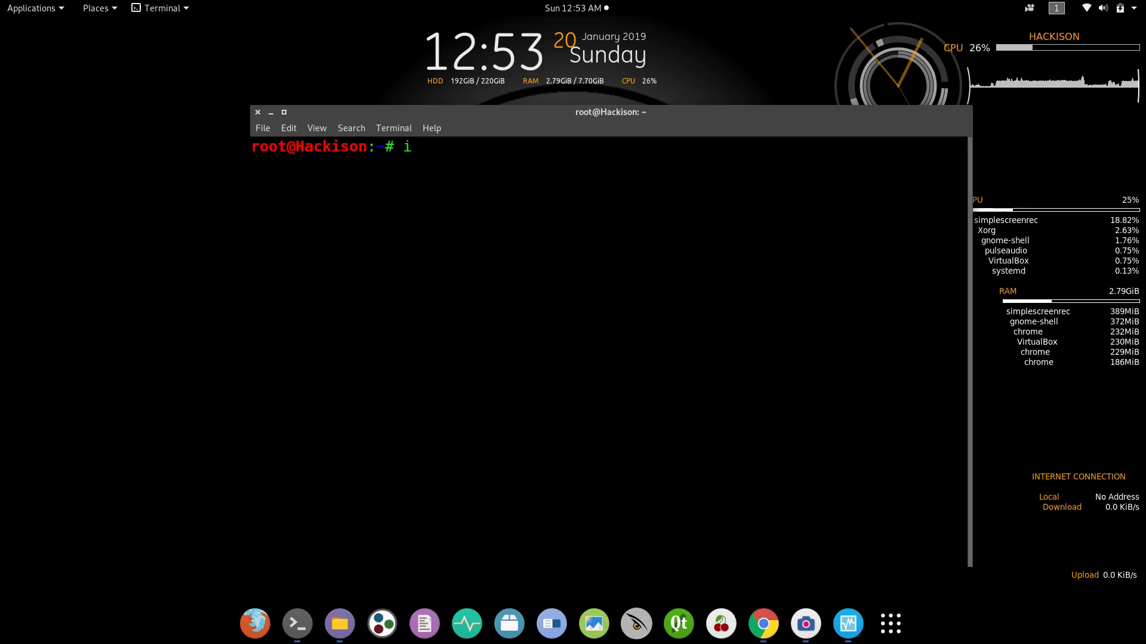
type("pconfig")
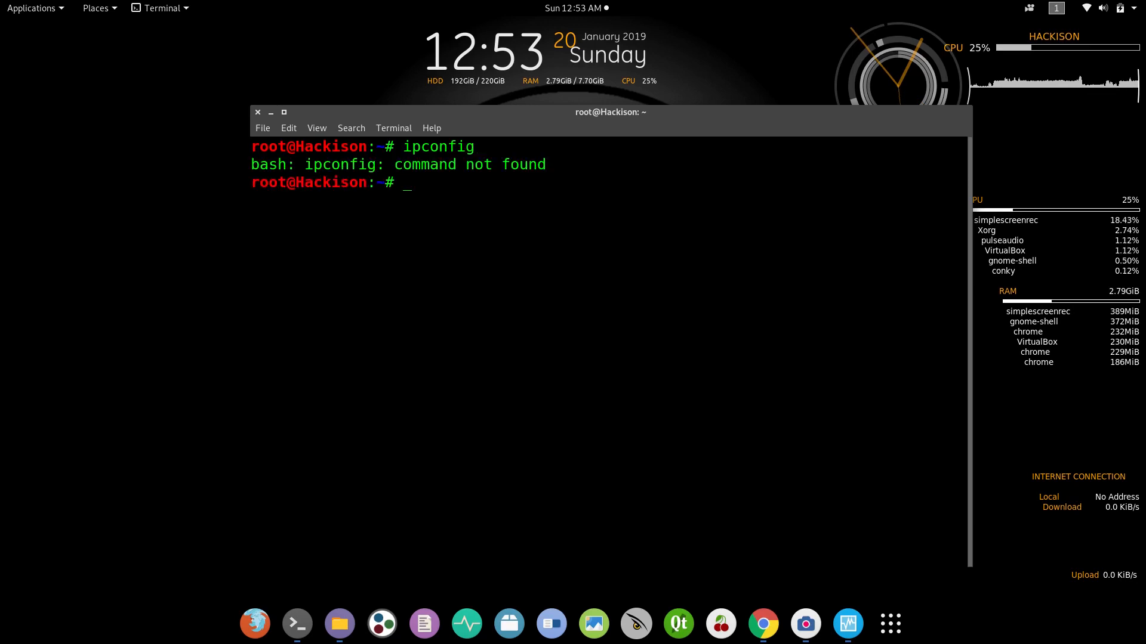
type("ipconfig")
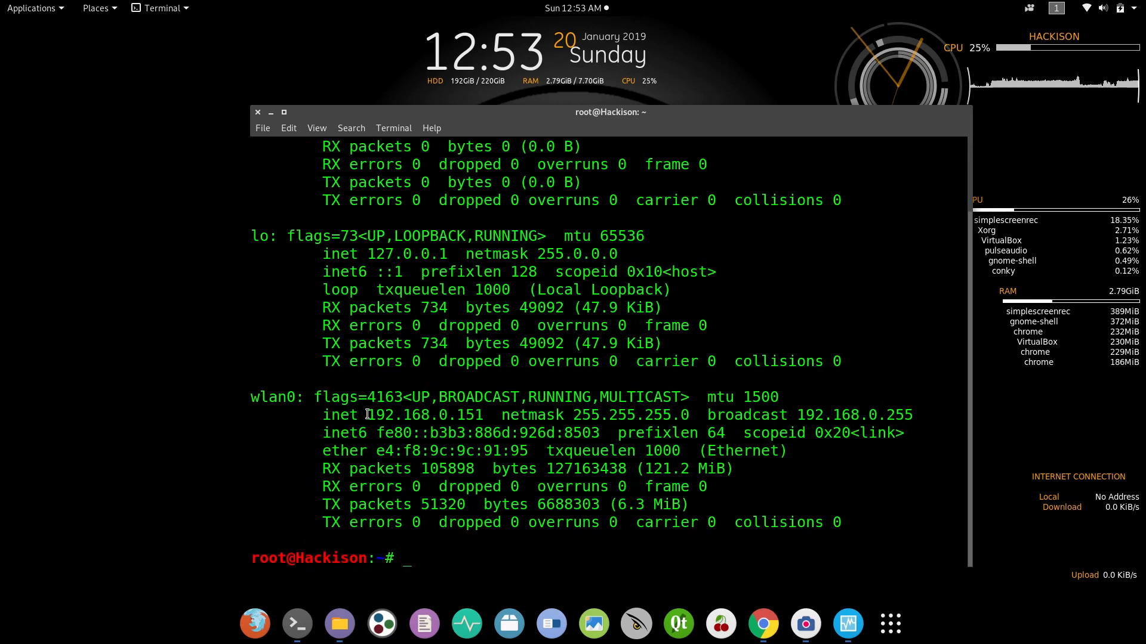
right_click(423, 414)
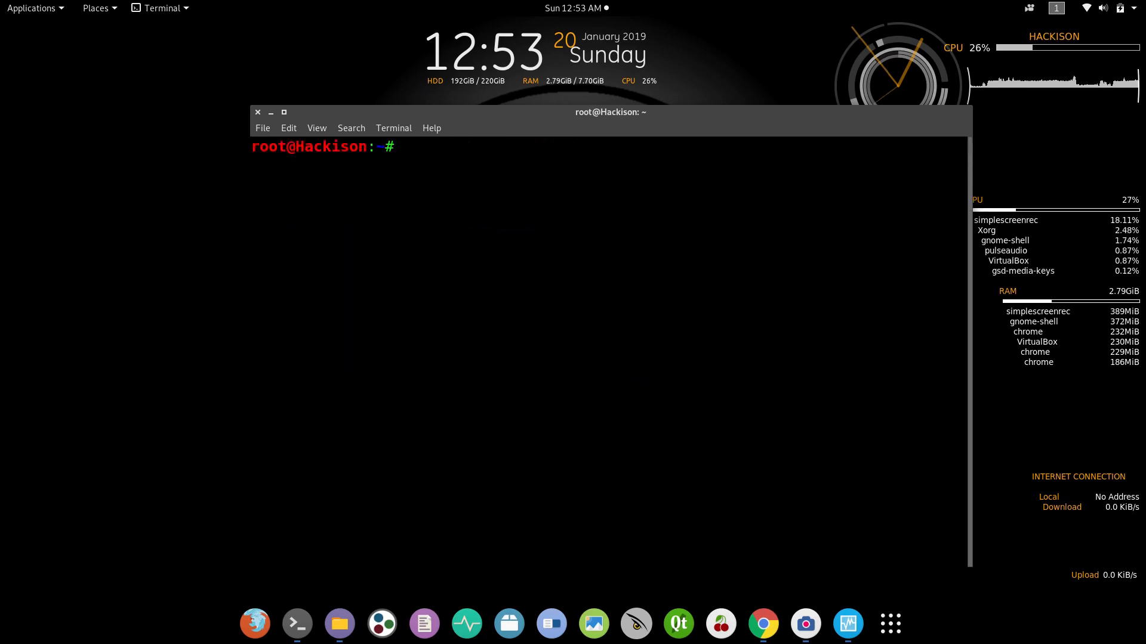
Run ipcalc 192.168.0.151 to get the 192.168.0.0/24 network range with 254 hosts
type("ipcalc")
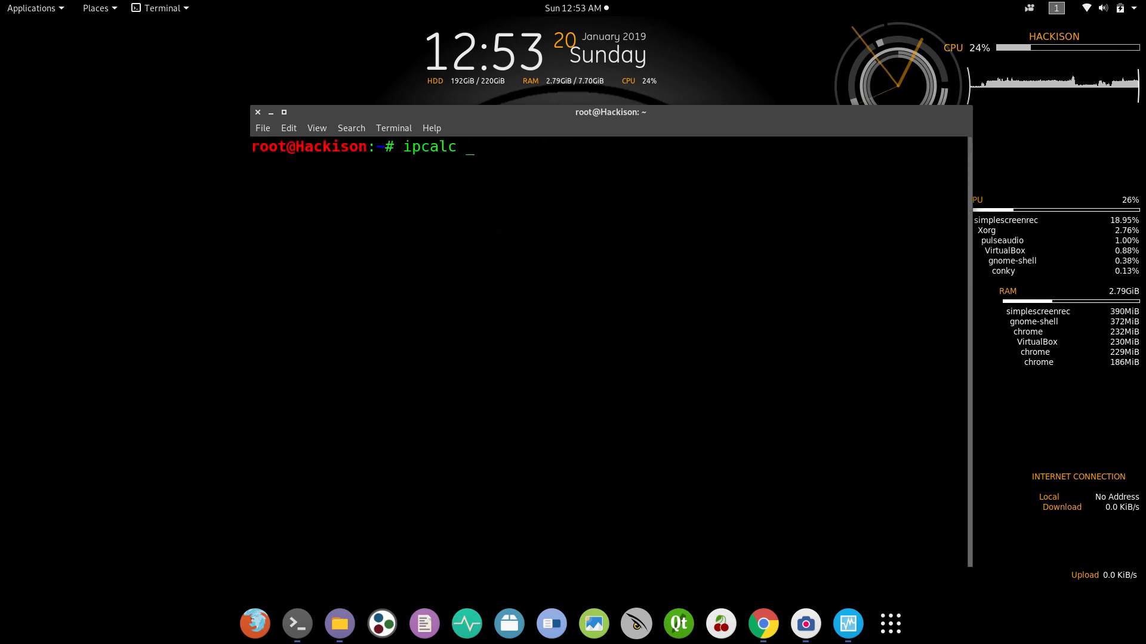
type("192.168.0.151")
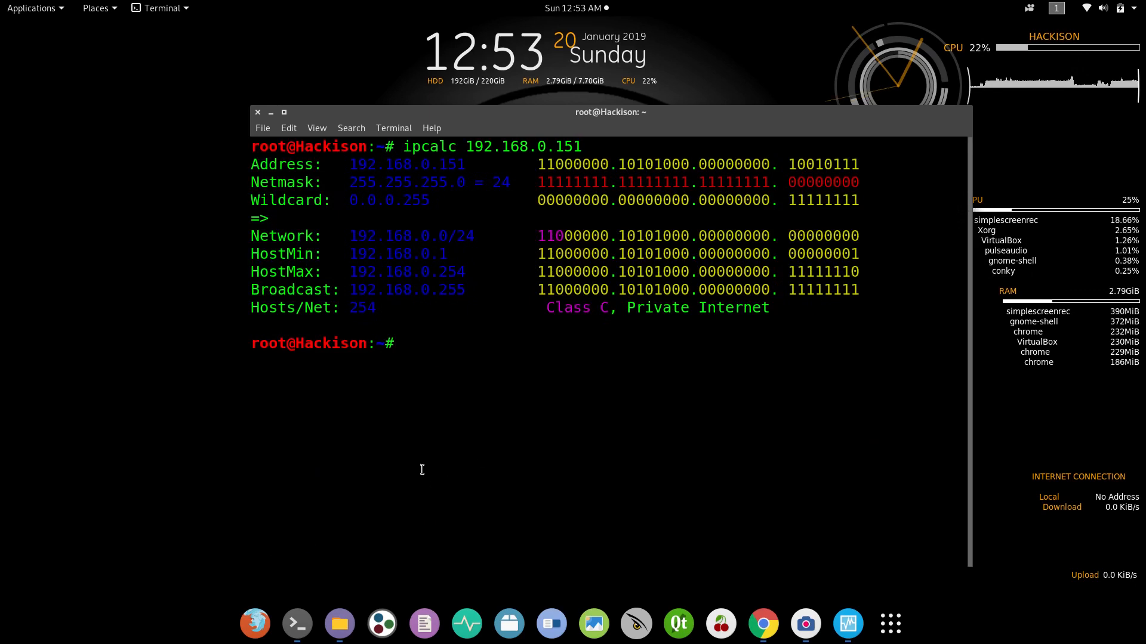
double_click(358, 235)
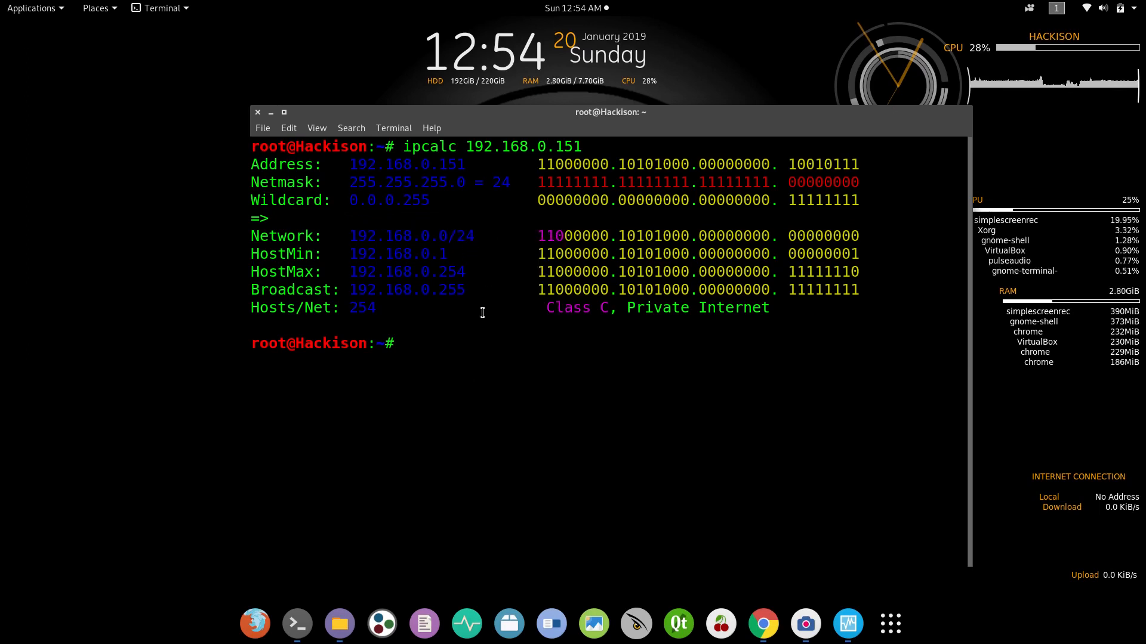
Clear the terminal and run nmap -f 192.168.0.0/24 to find live hosts on the subnet
type("cle")
type("n")
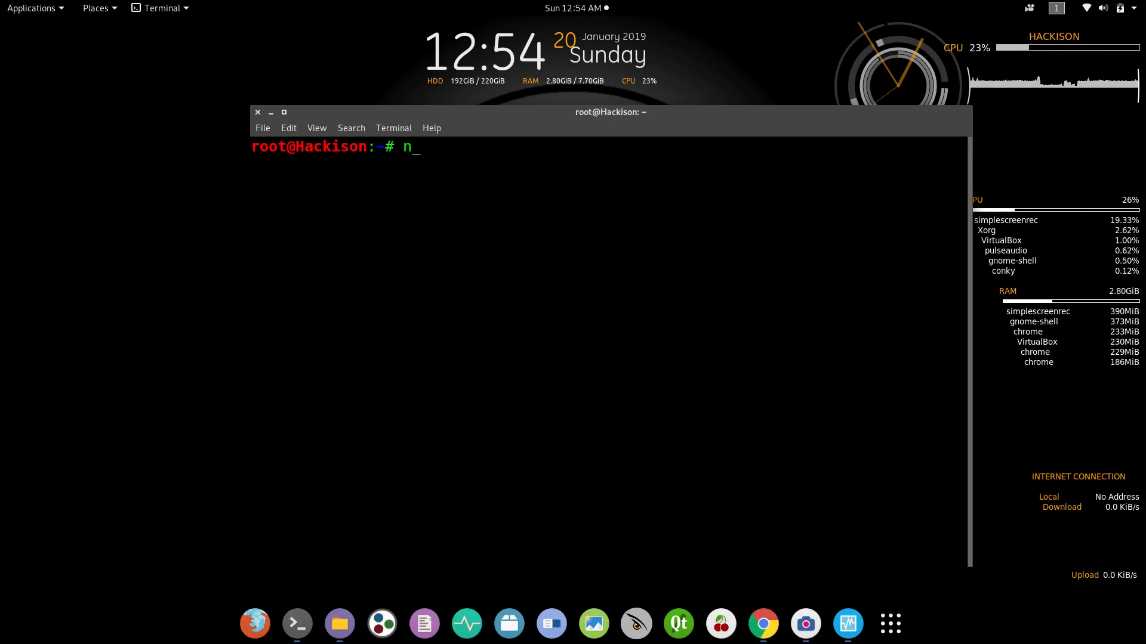
type("map")
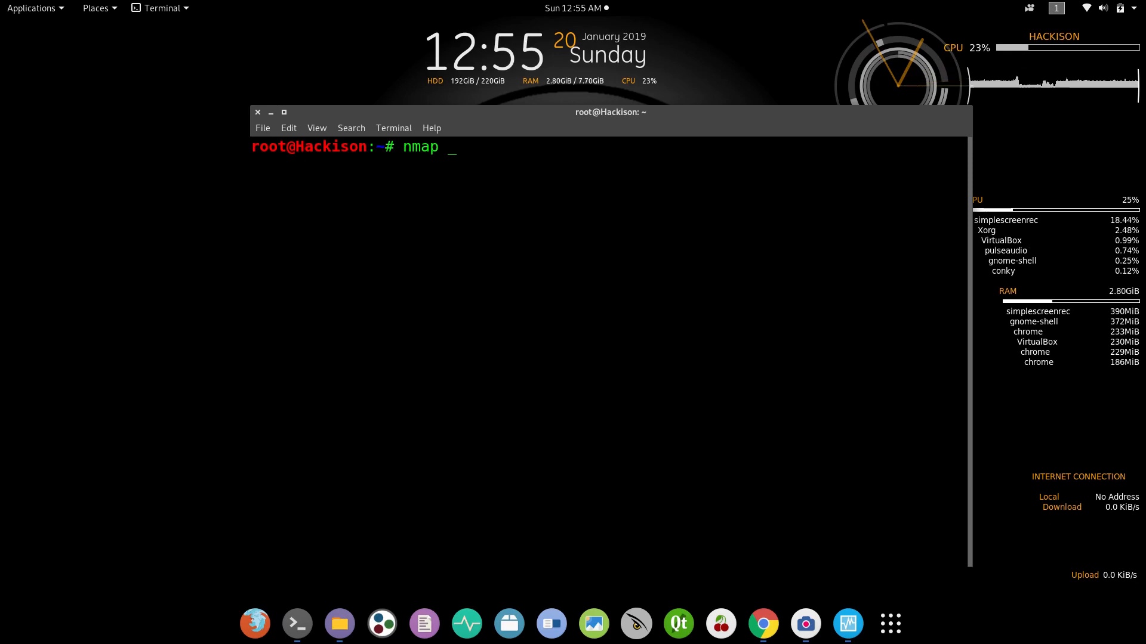
type("-f")
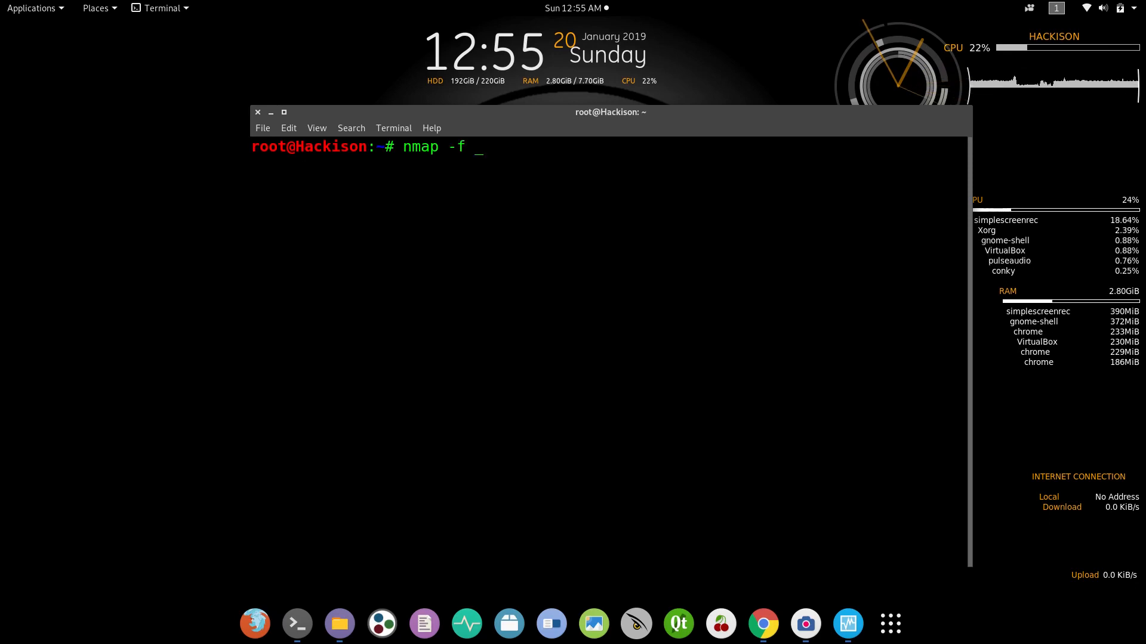
type("192.168.0.0/24")
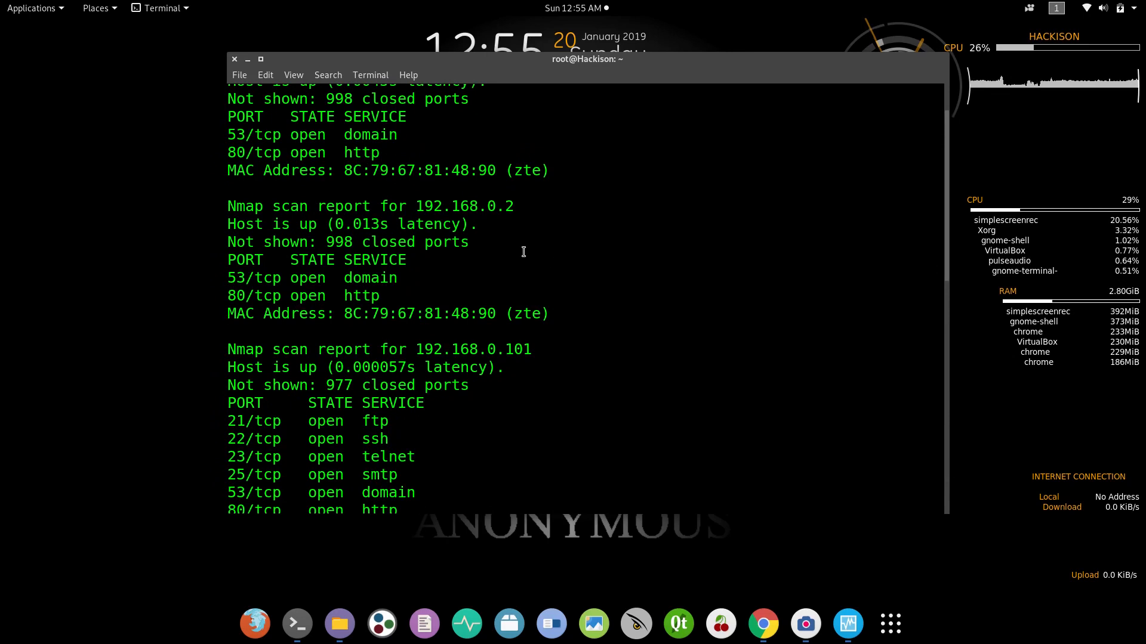
Review each host in the subnet scan output, marking the open realserver port on this machine
right_click(519, 225)
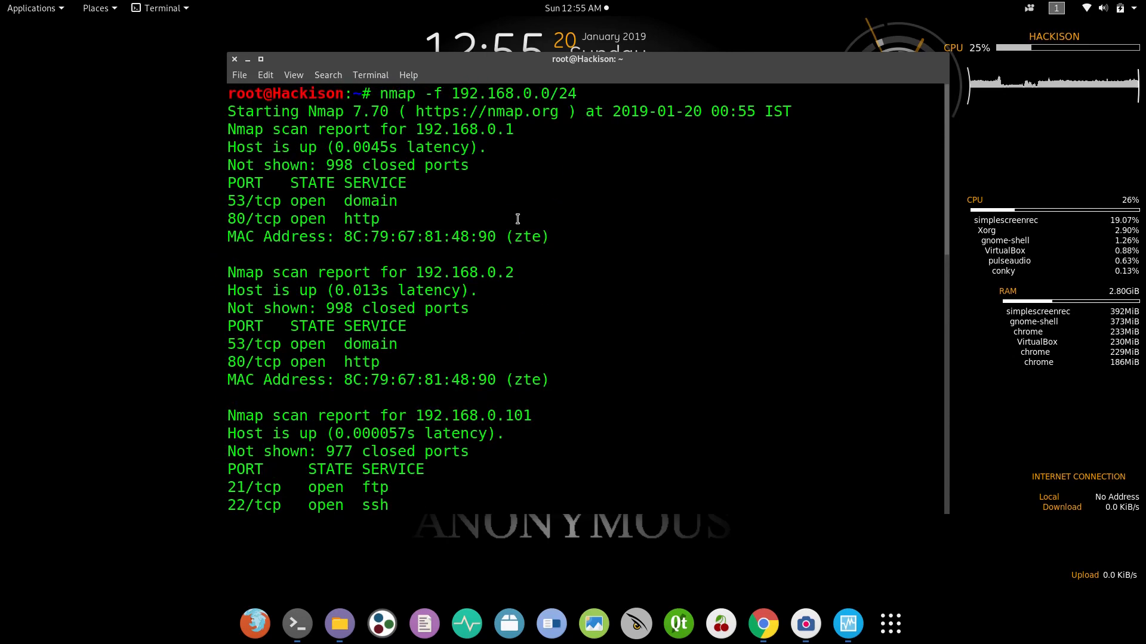
scroll("down", 3)
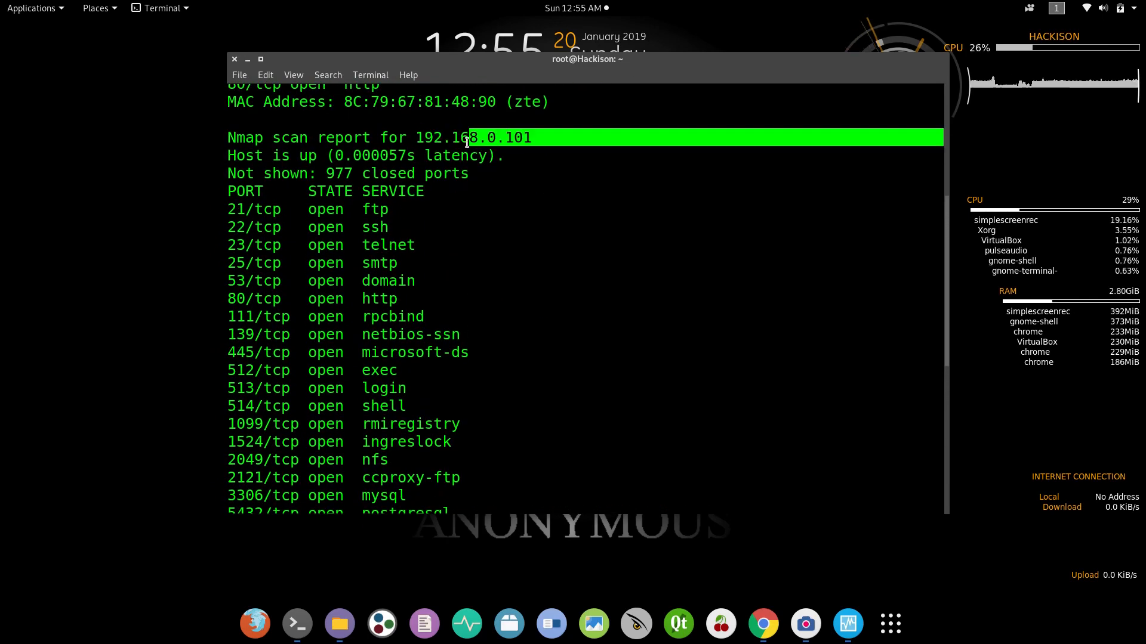
scroll("down", 3)
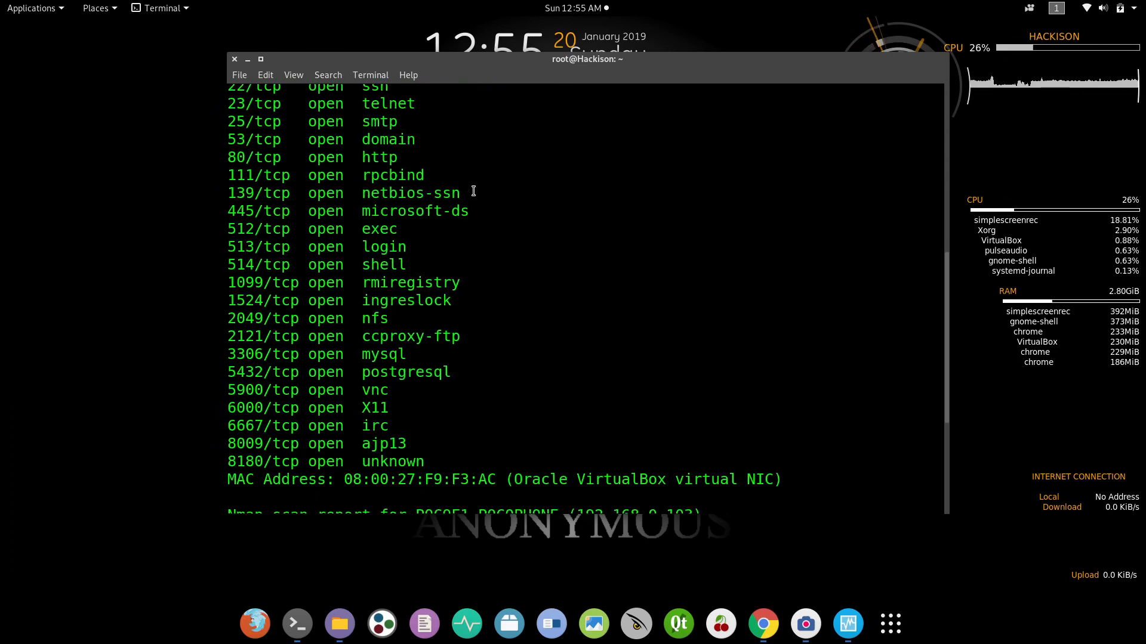
scroll("down", 3)
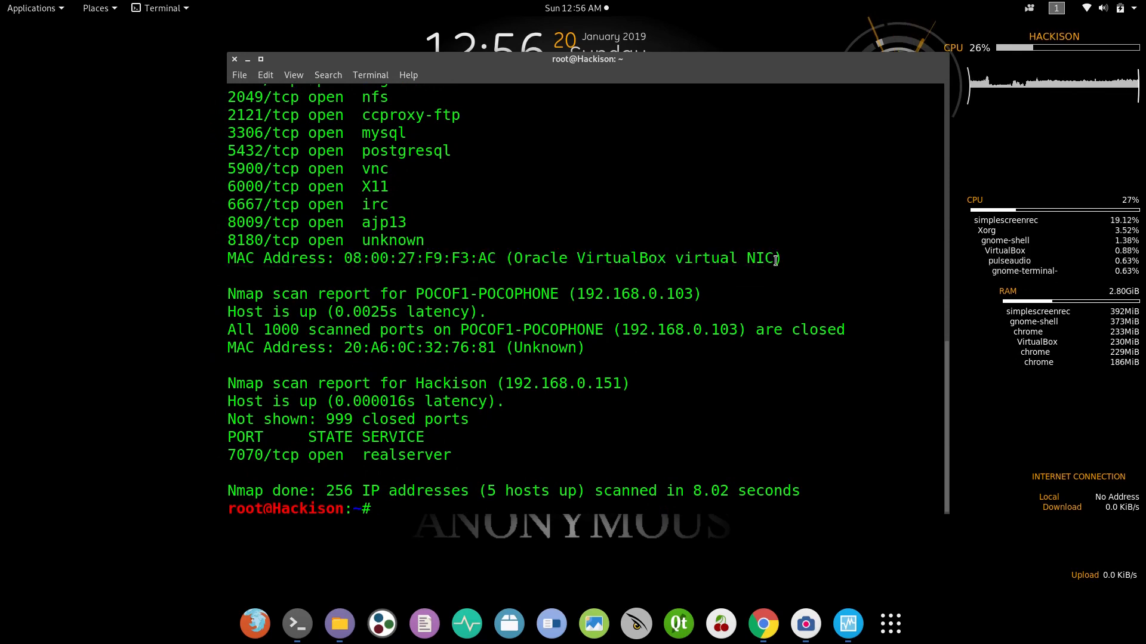
left_click_drag(441, 257, 781, 257)
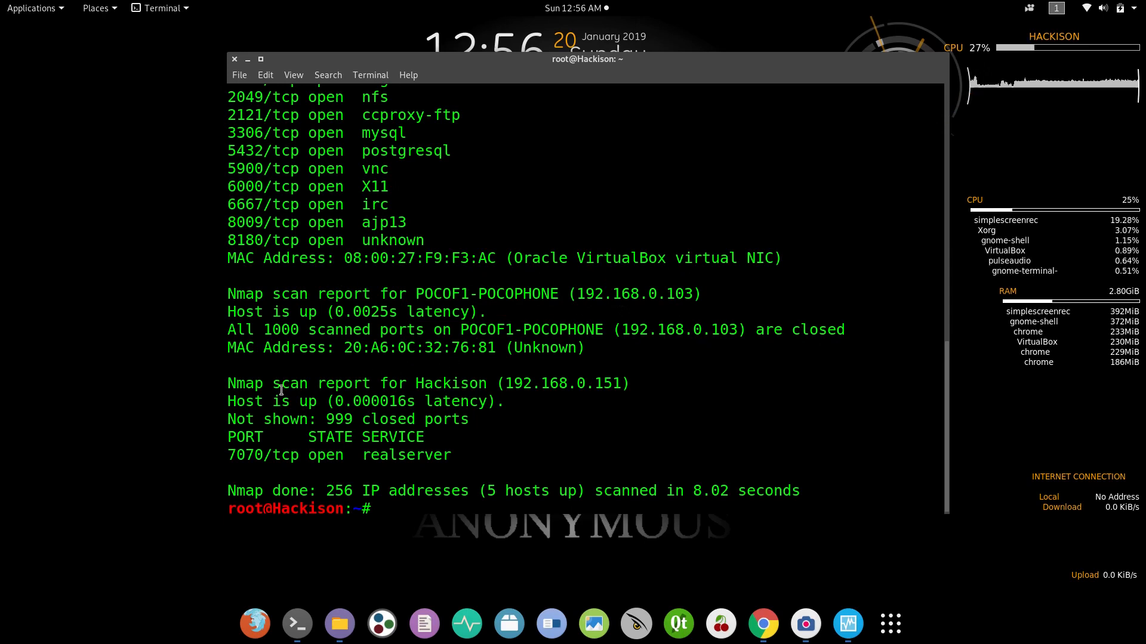
left_click_drag(244, 383, 640, 401)
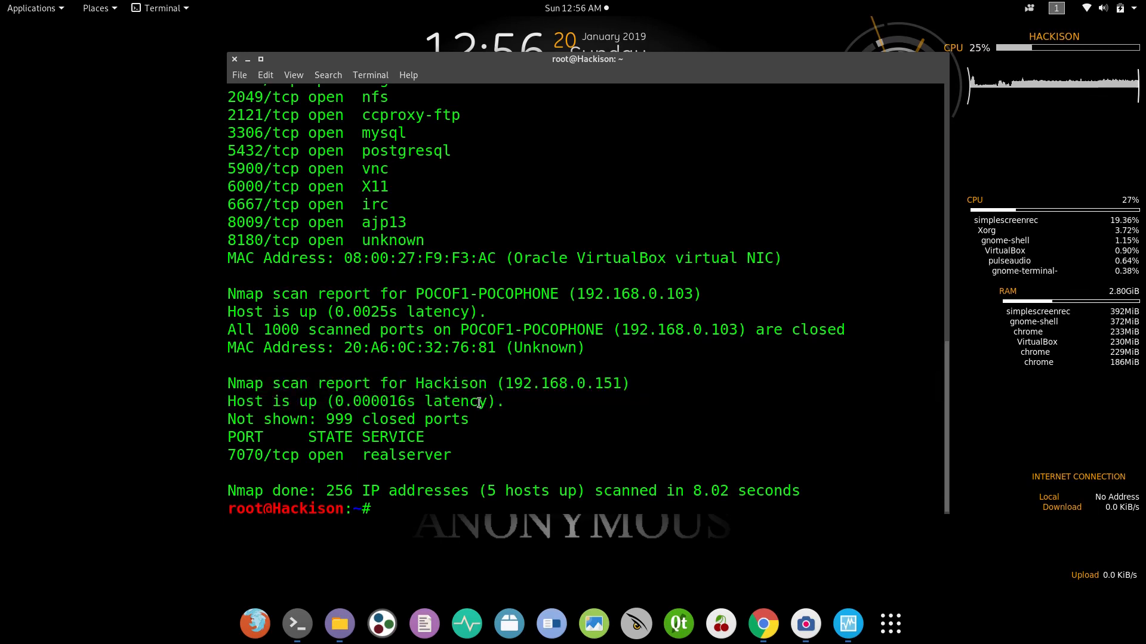
double_click(347, 454)
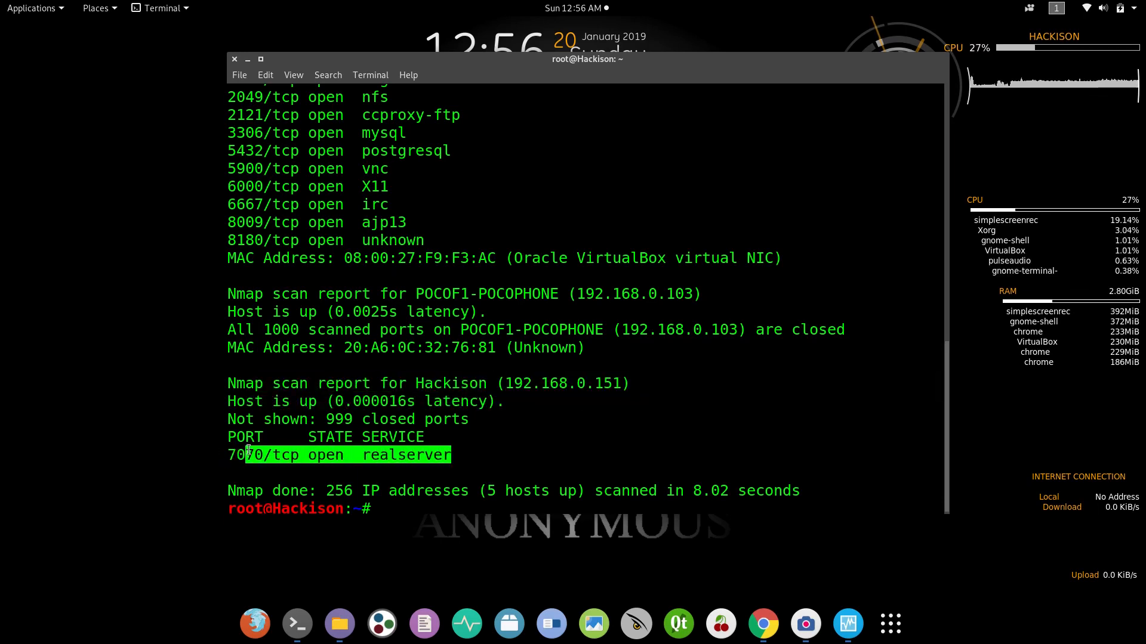
mouse_move(562, 434)
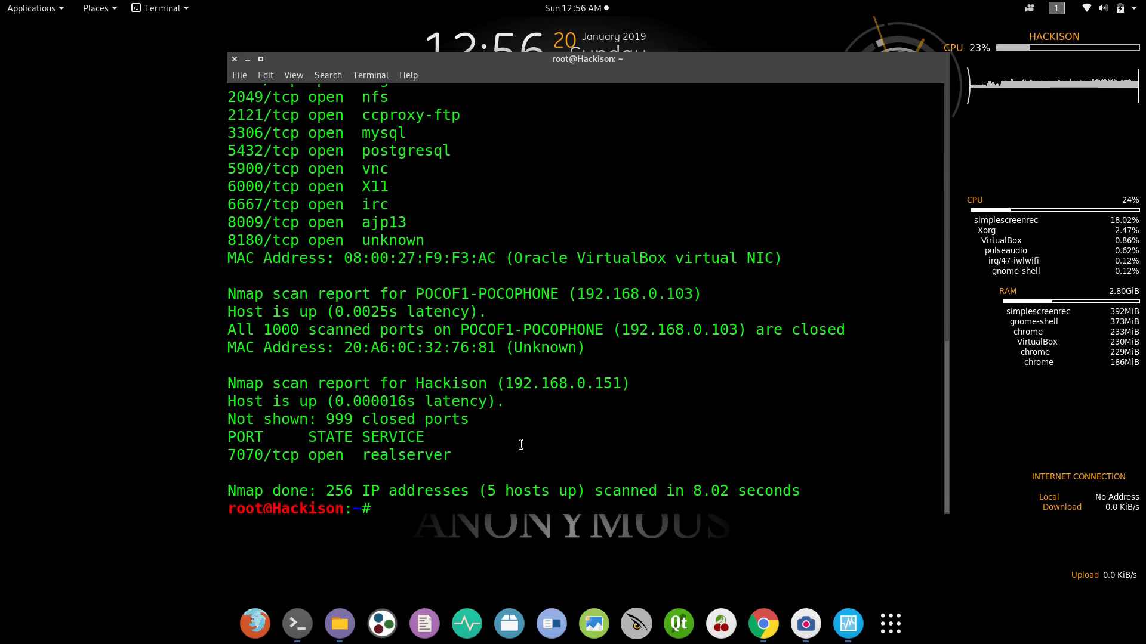
mouse_move(504, 213)
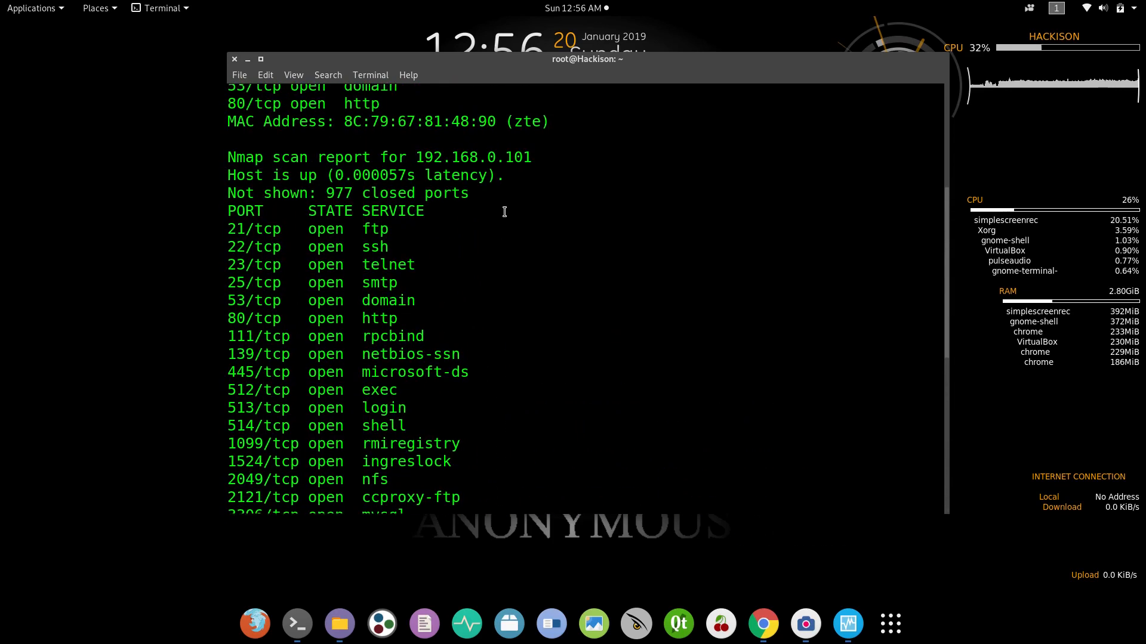
Scroll to the scan summary of 5 hosts up across 256 addresses and clear the terminal
scroll("down", 3)
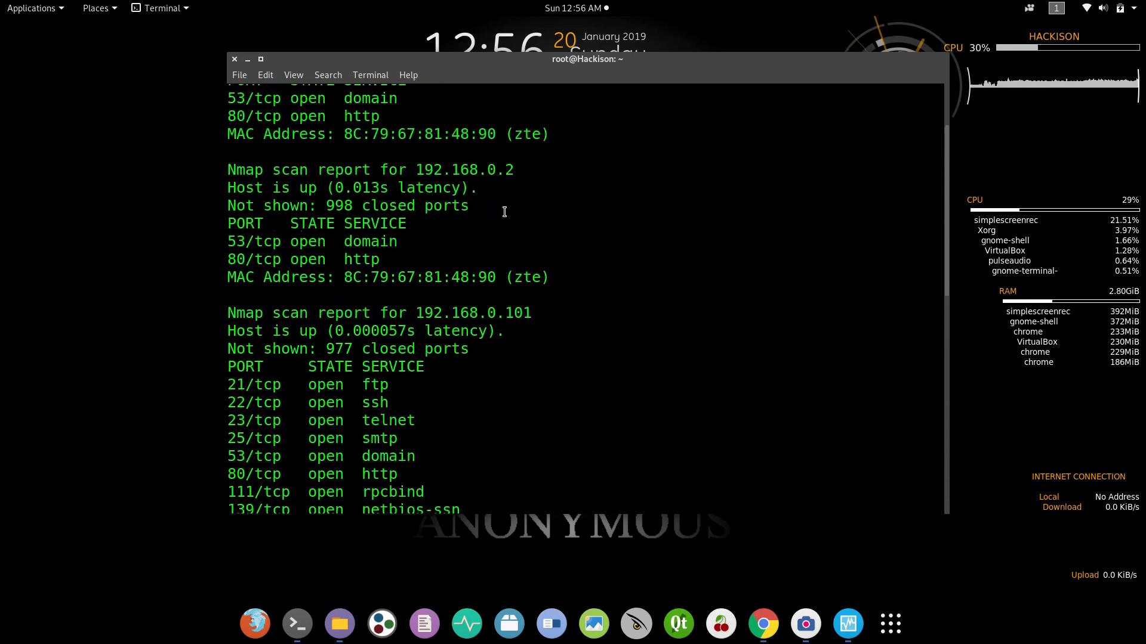
scroll("down", 3)
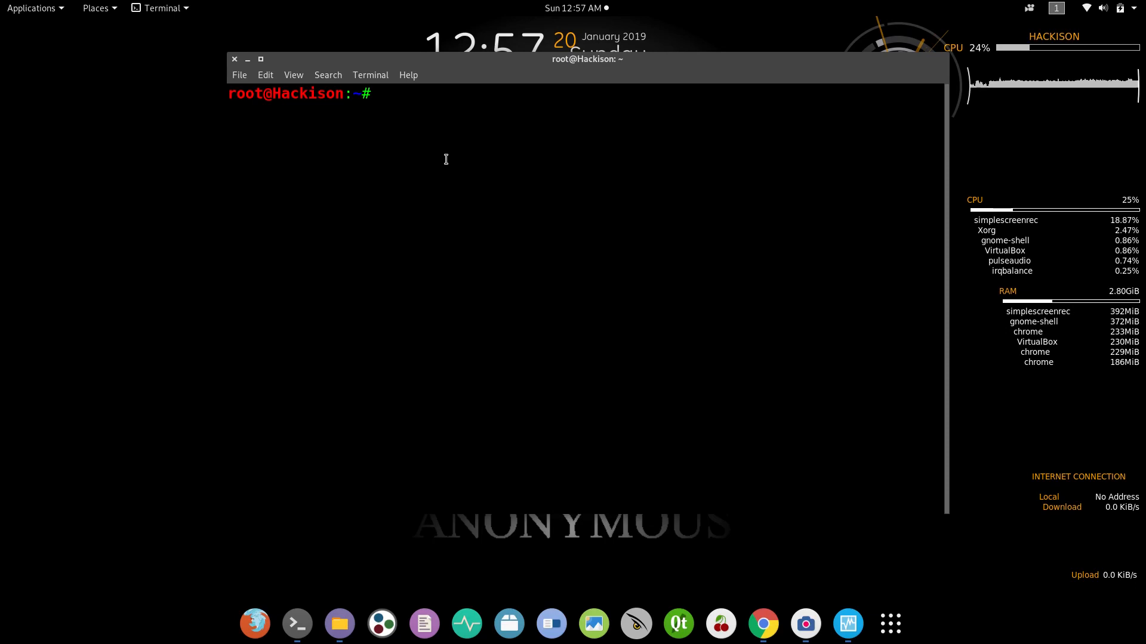
Run a basic nmap scan of 192.168.0.101 listing its 23 open ports, then clear the screen
type("nma")
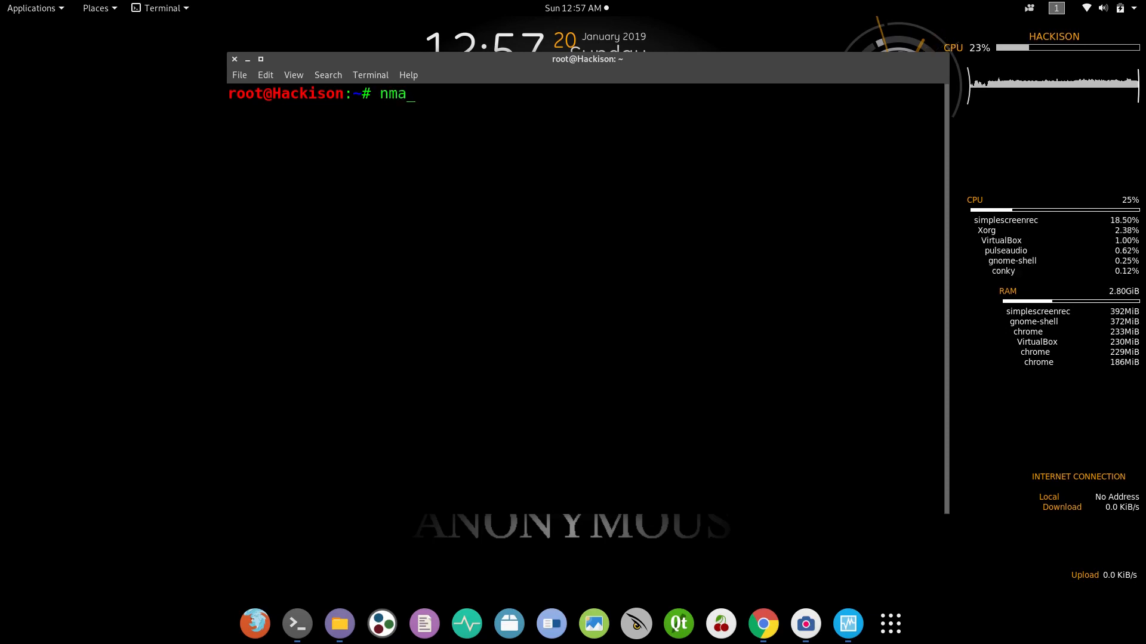
type("p")
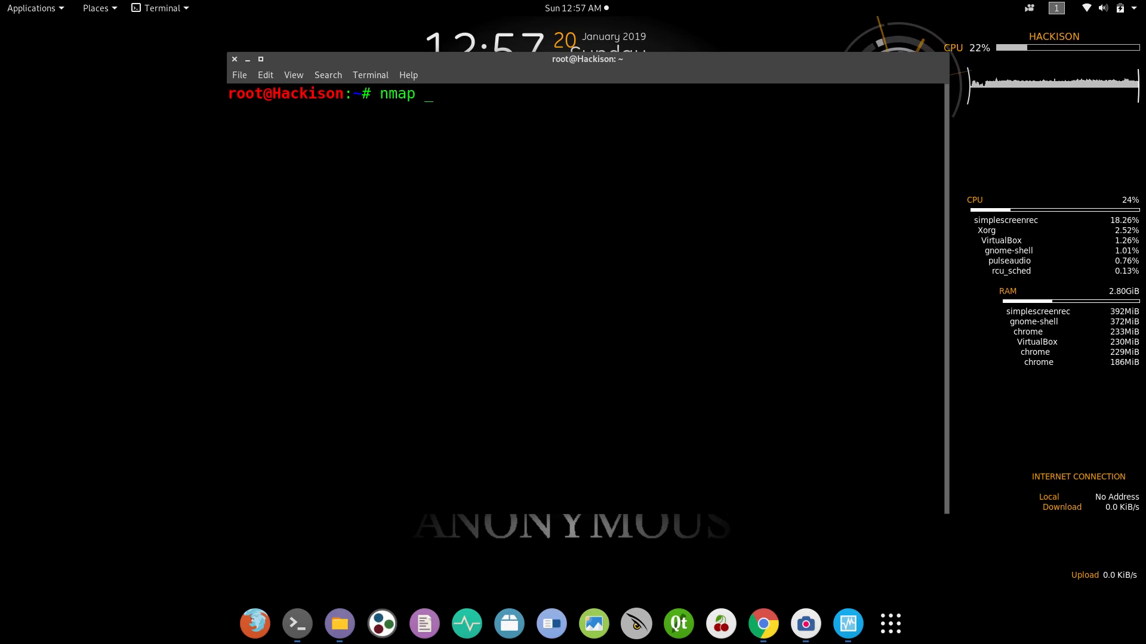
type("192.")
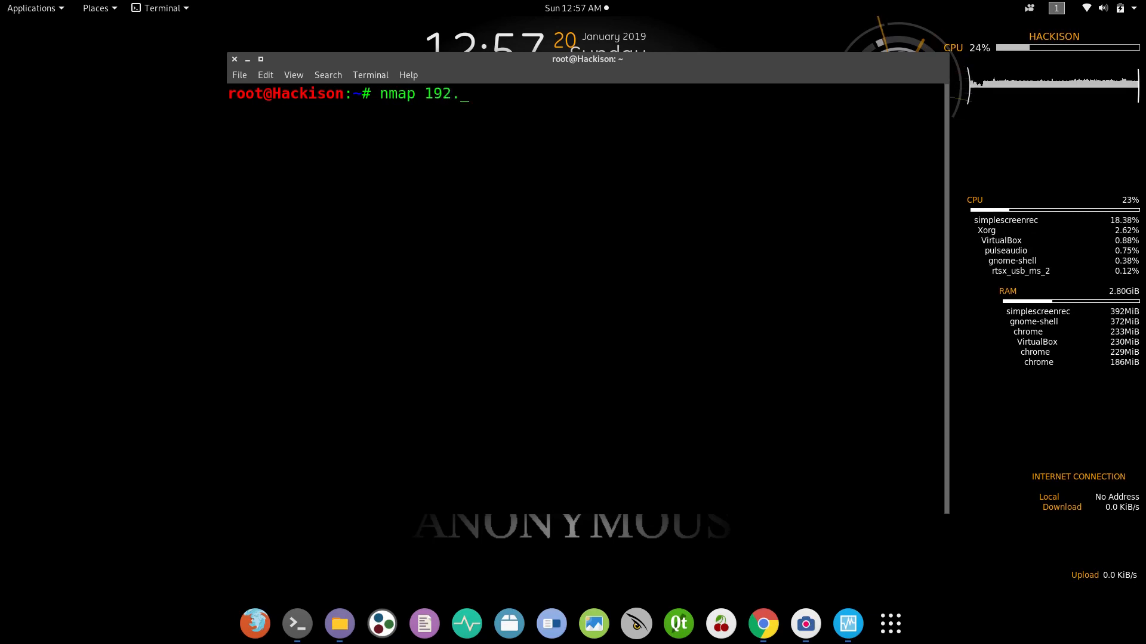
type("168.")
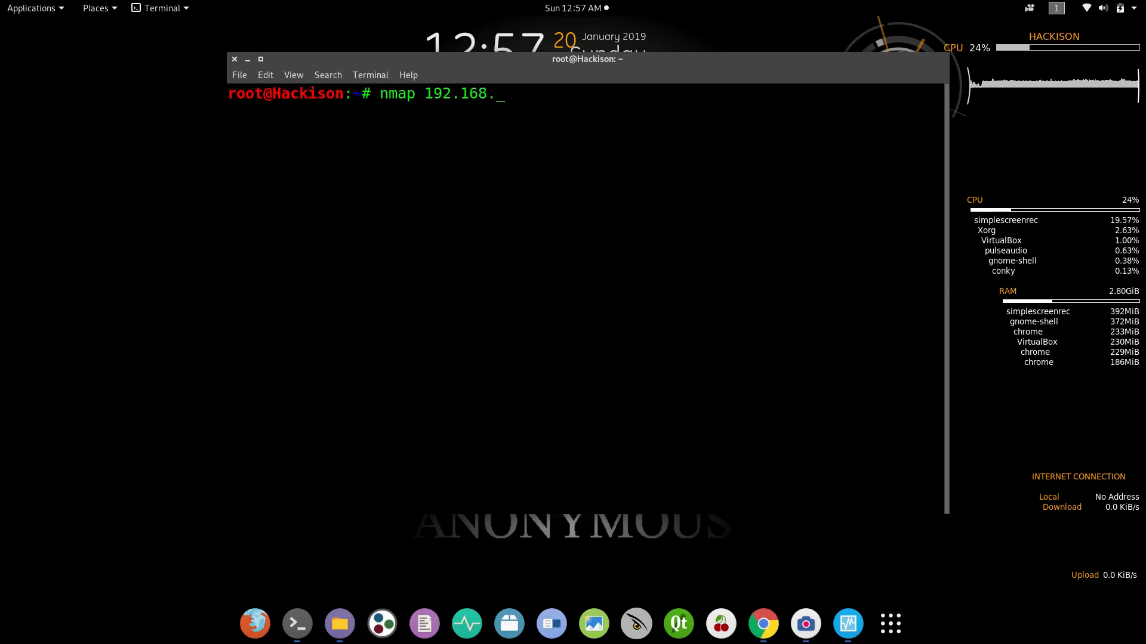
type("0.102")
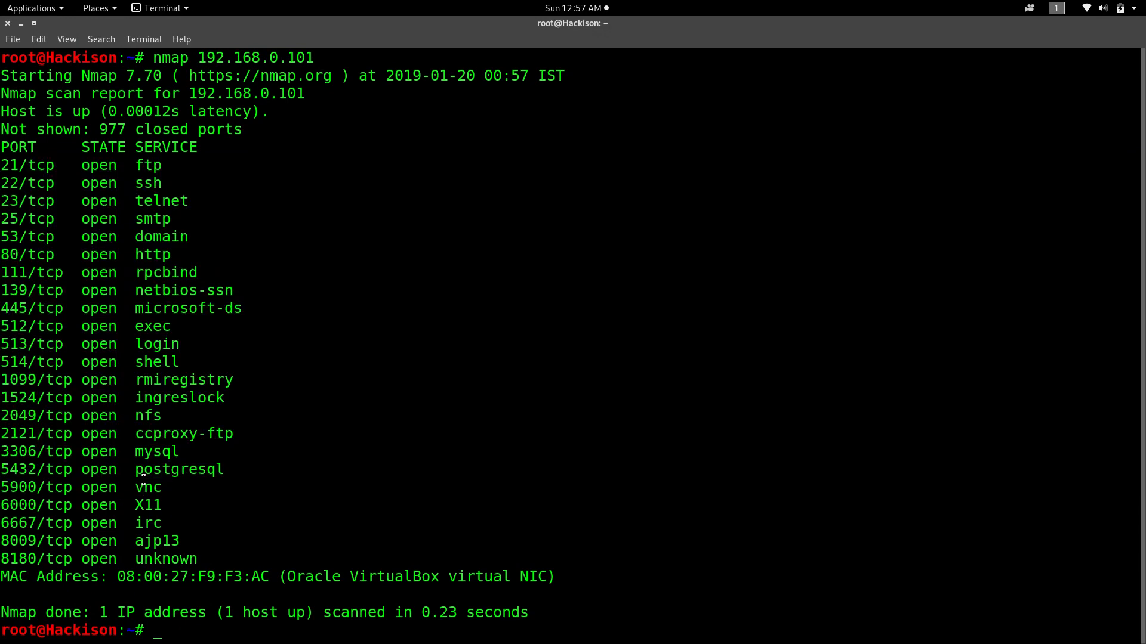
mouse_move(343, 552)
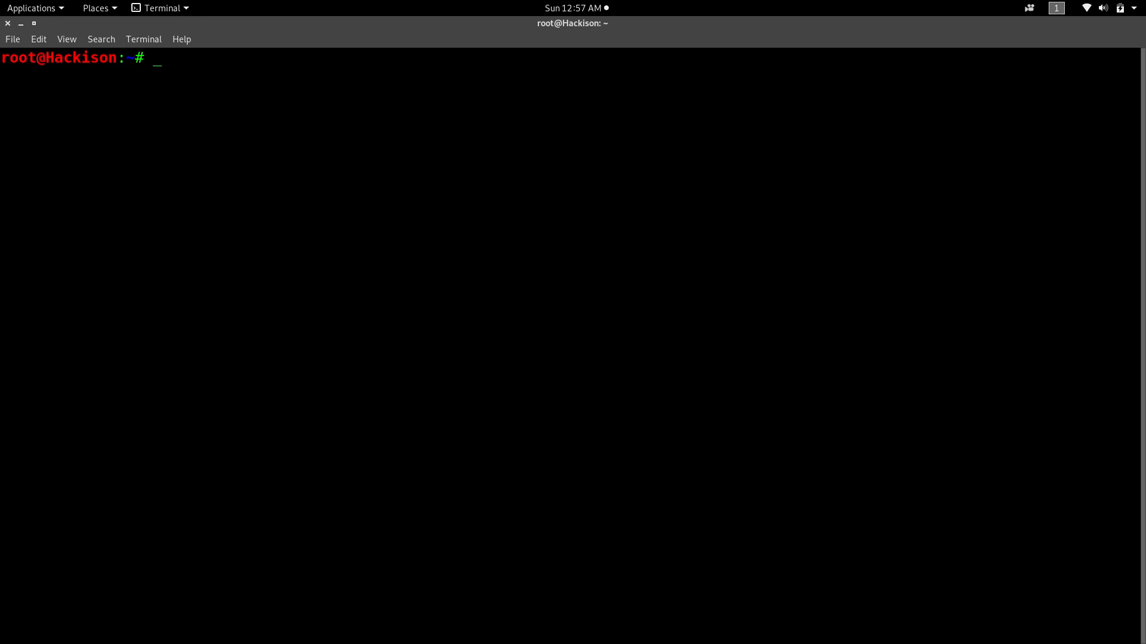
Start a service version scan with nmap -sV 192.168.0.101
type("nma")
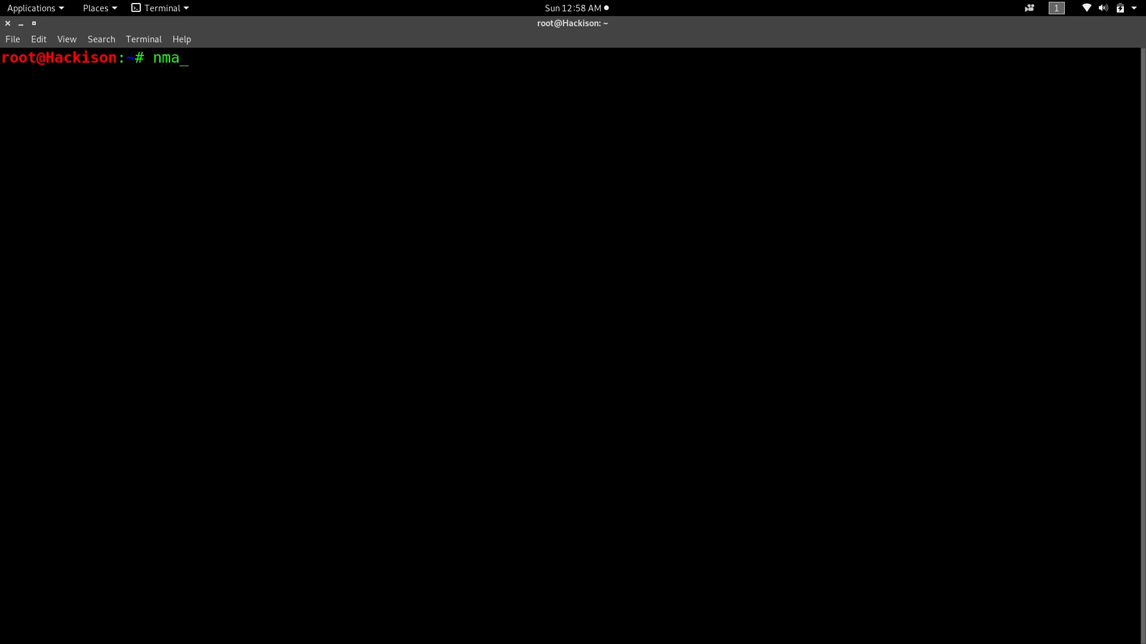
type("p 192")
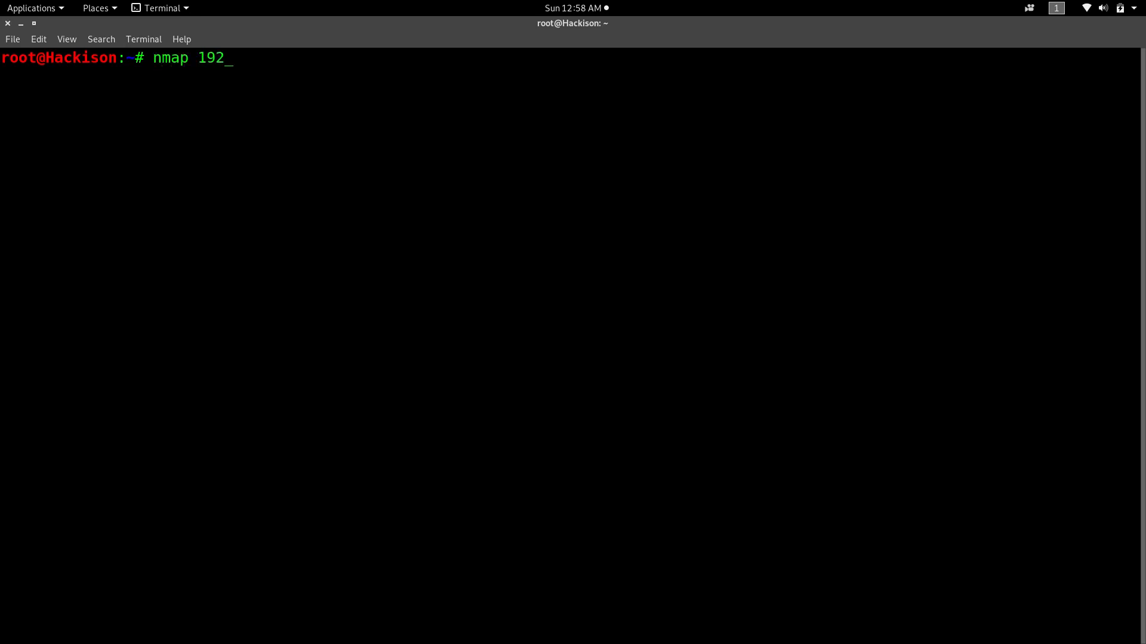
type(".168.0")
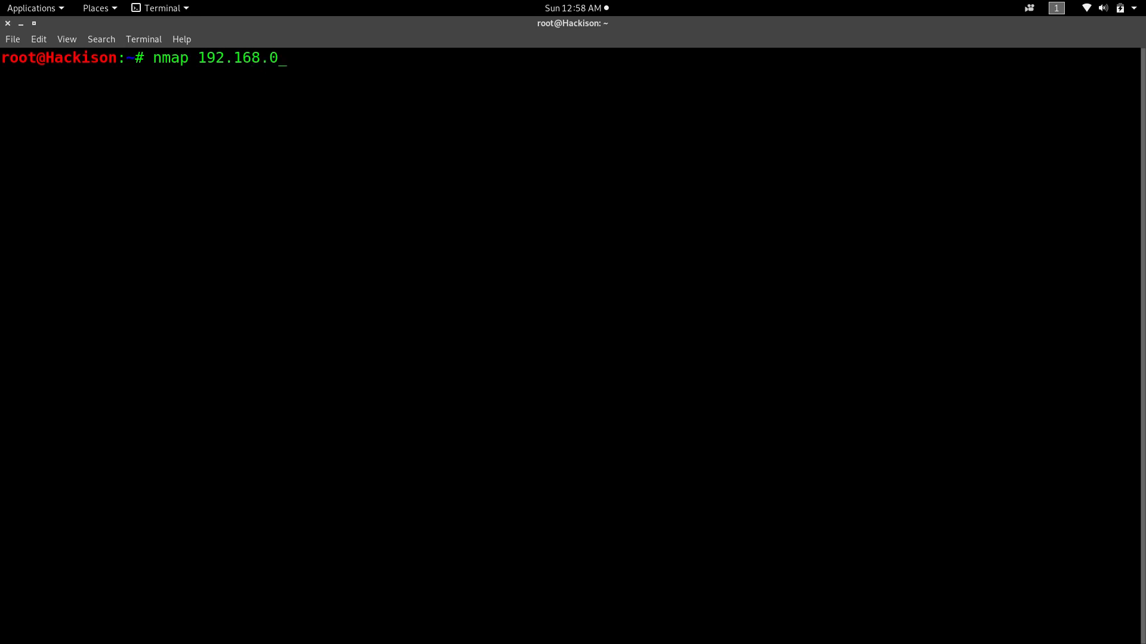
type(".102")
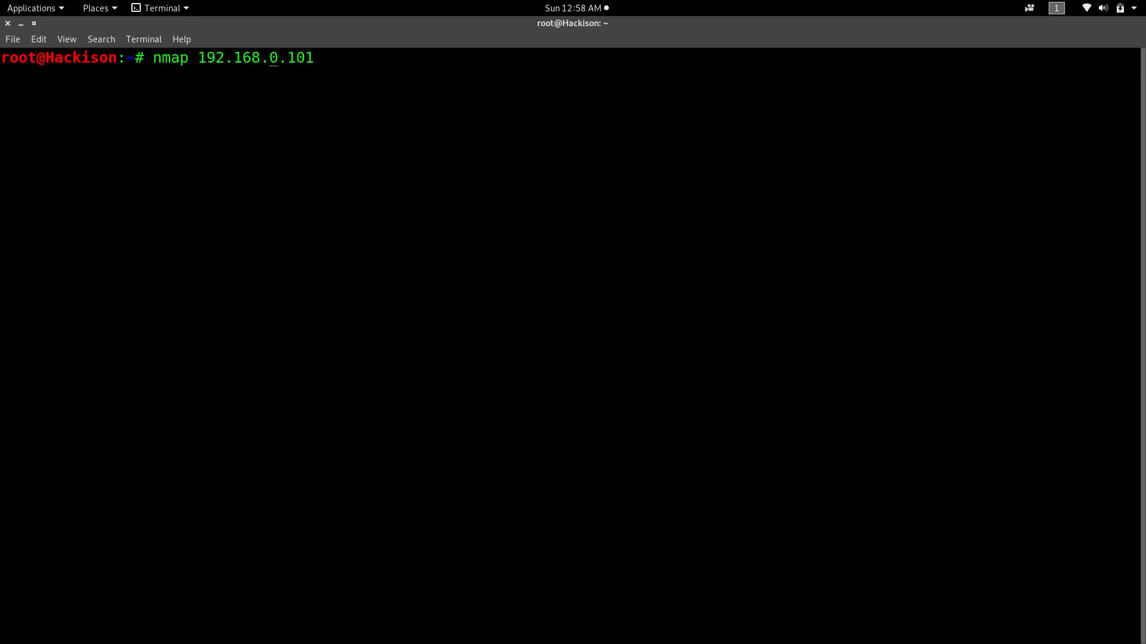
type("-")
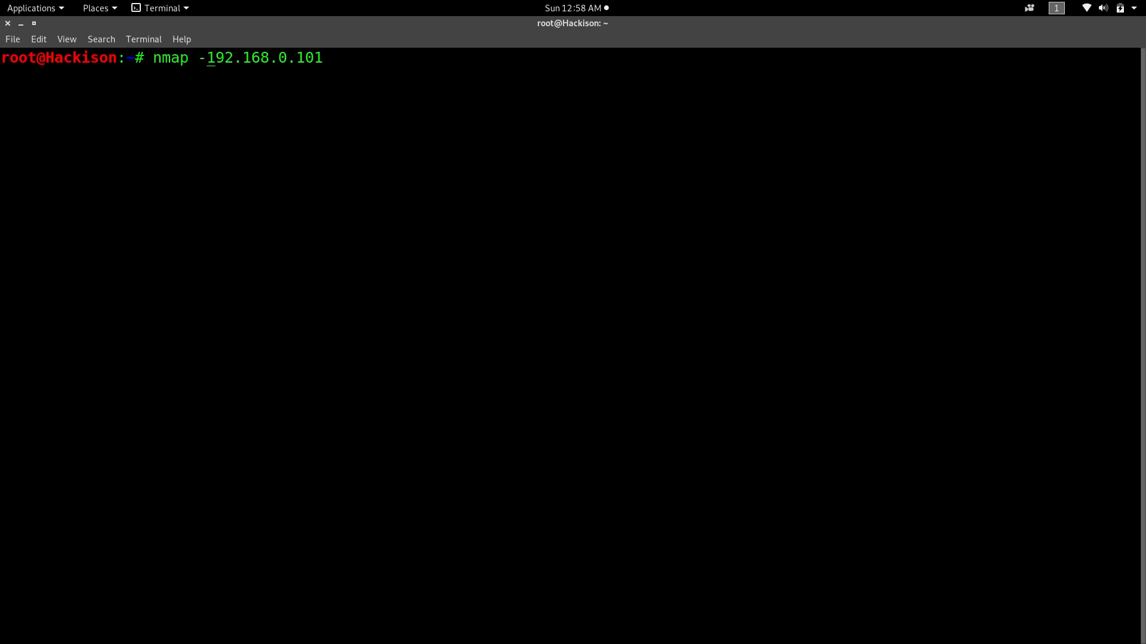
type("sV")
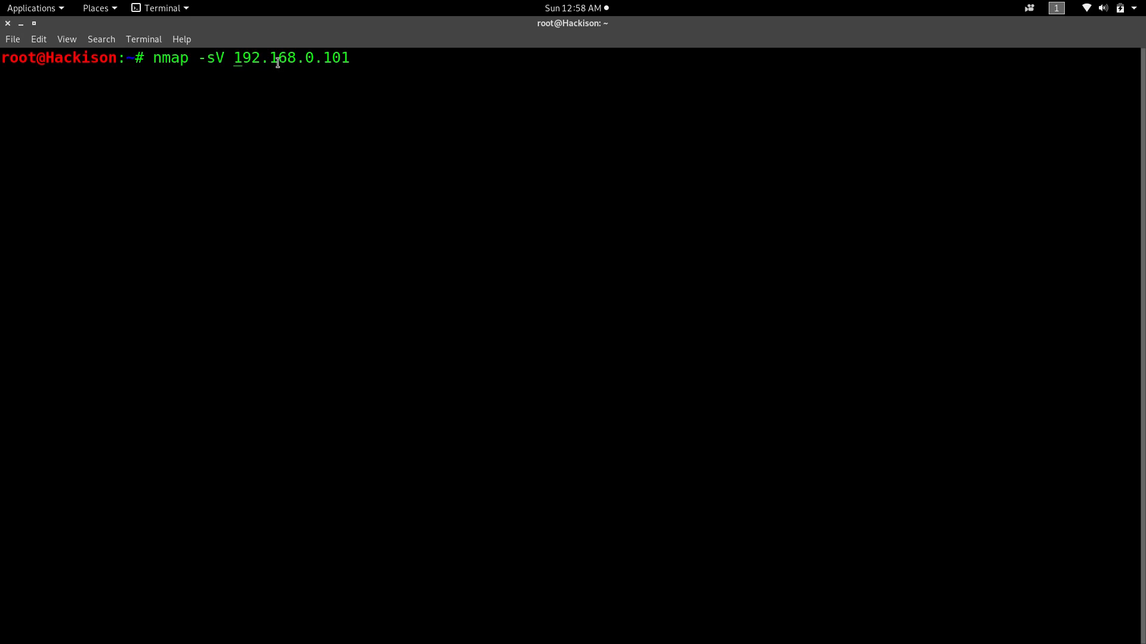
mouse_move(275, 83)
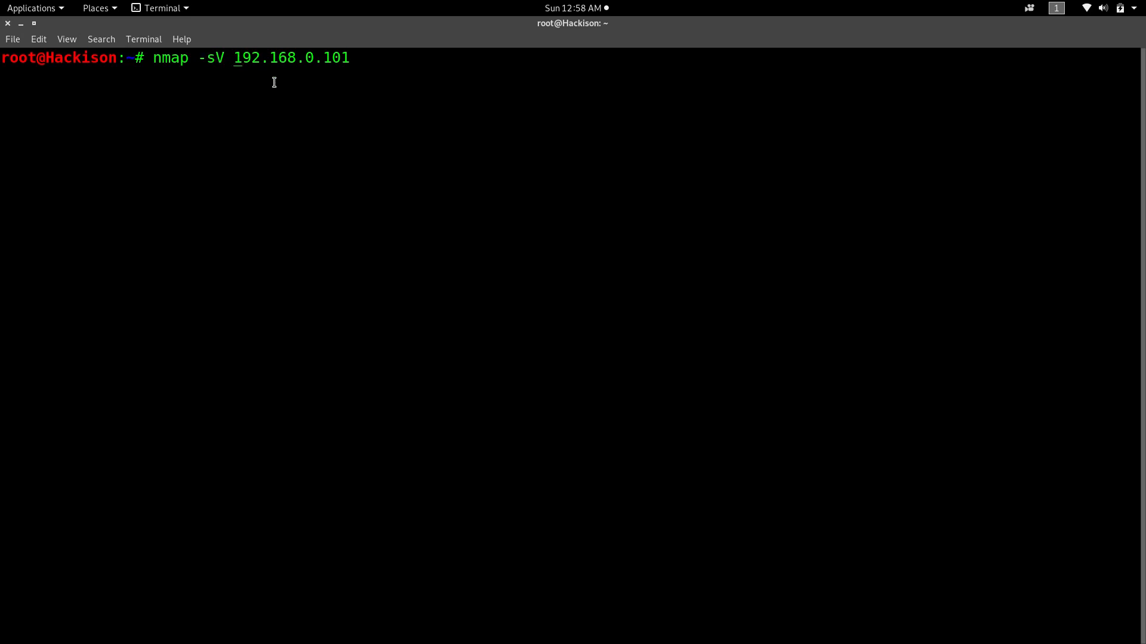
key("Return")
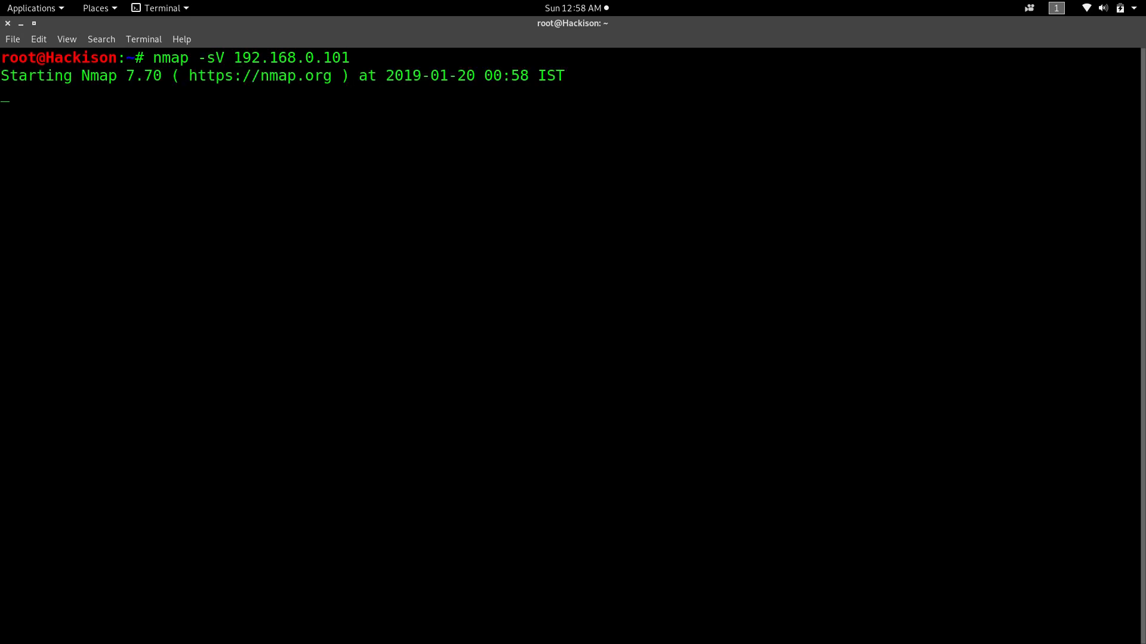
mouse_move(359, 167)
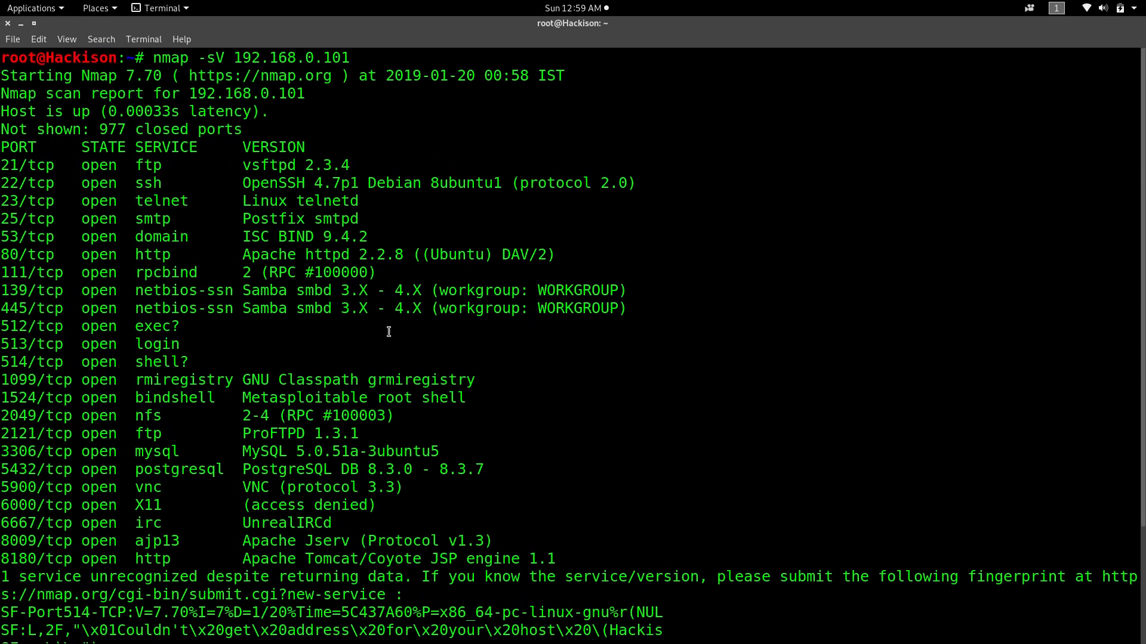
Highlight the vsftpd 2.3.4 and OpenSSH 4.7p1 version lines in the results, then clear the terminal
left_click_drag(243, 164, 374, 182)
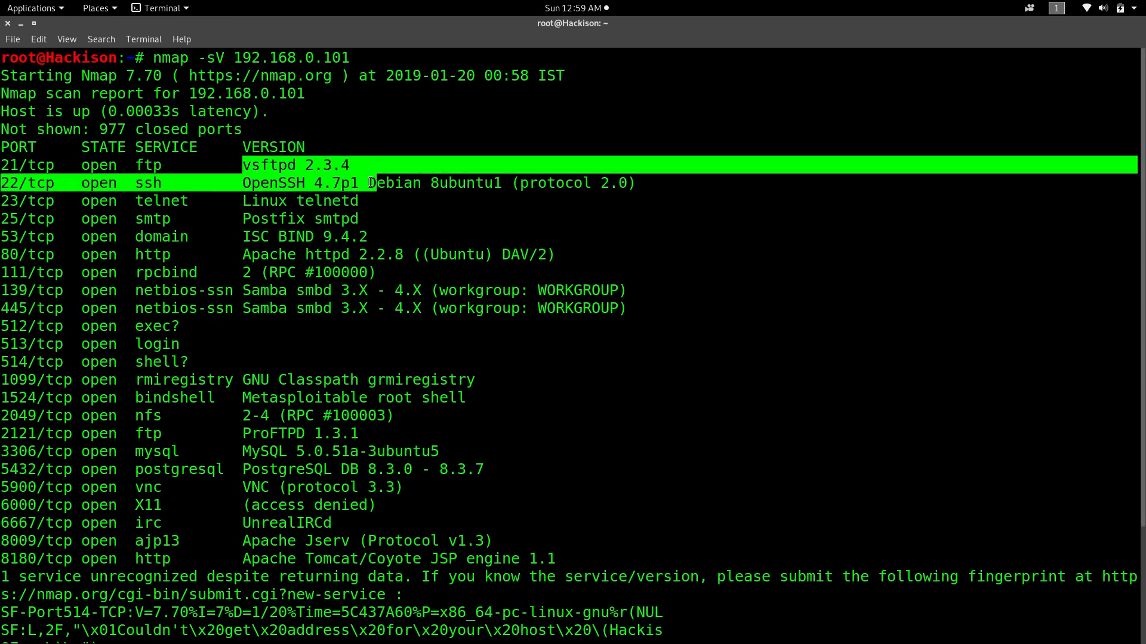
left_click_drag(369, 183, 569, 498)
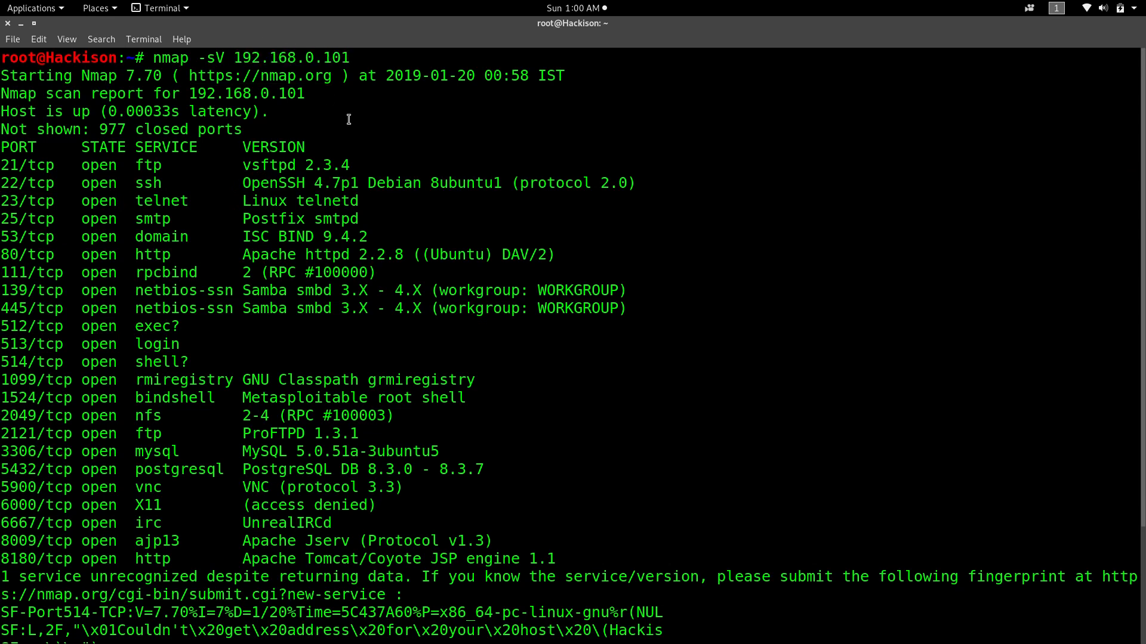
scroll("down", 3)
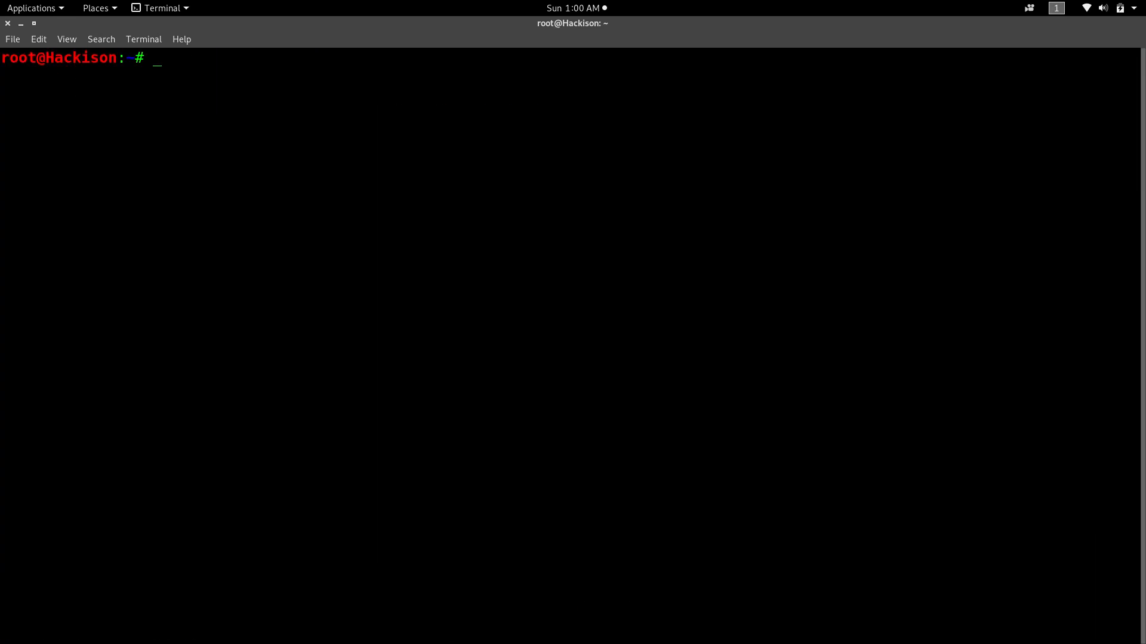
mouse_move(270, 241)
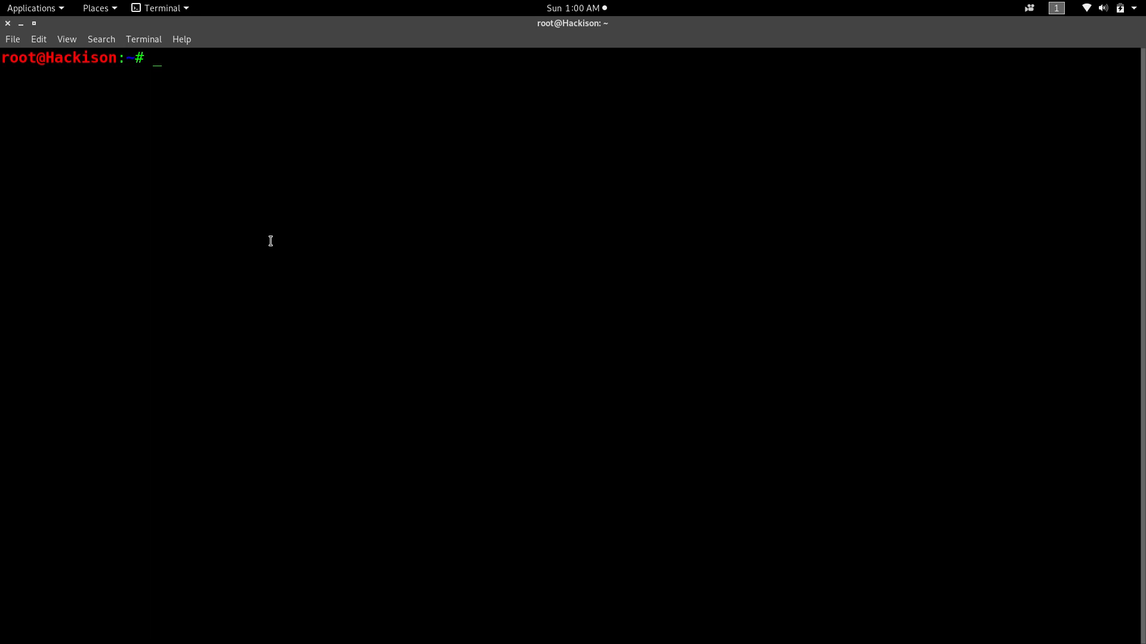
Run nmap -o 192.168.0.101, which reports no targets specified, then retype it as nmap -O
type("nma")
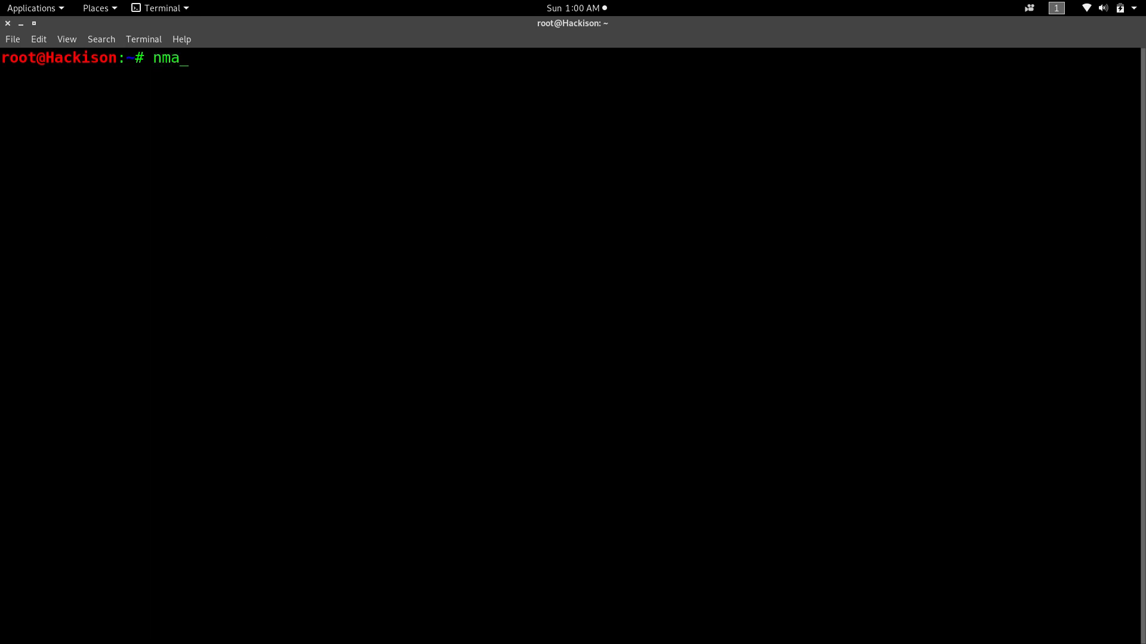
type("p -")
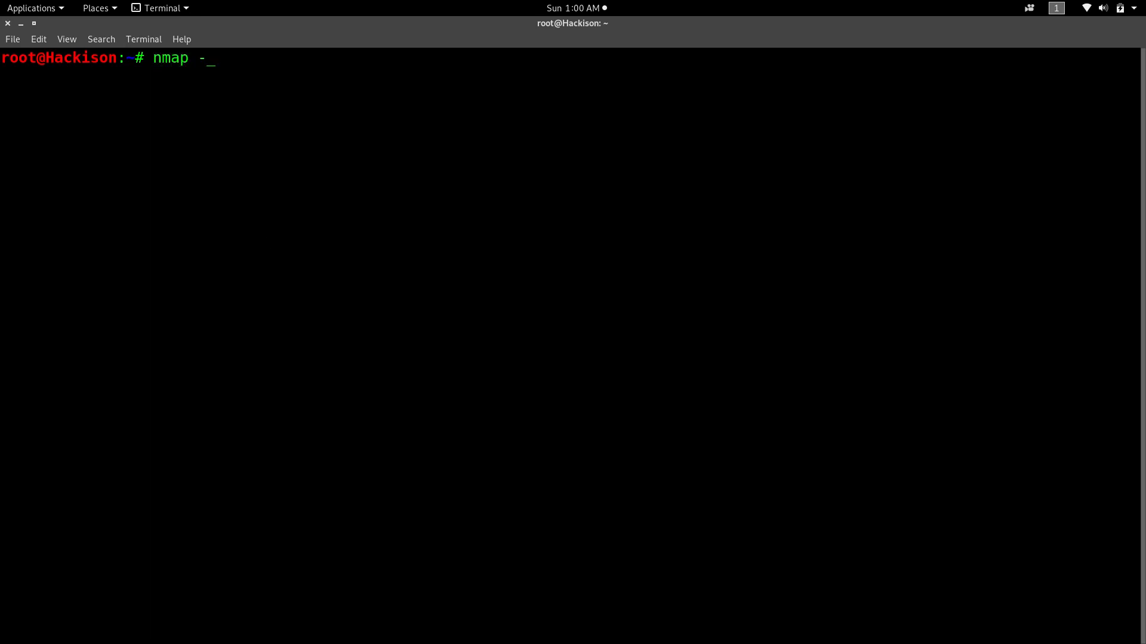
type("o 192")
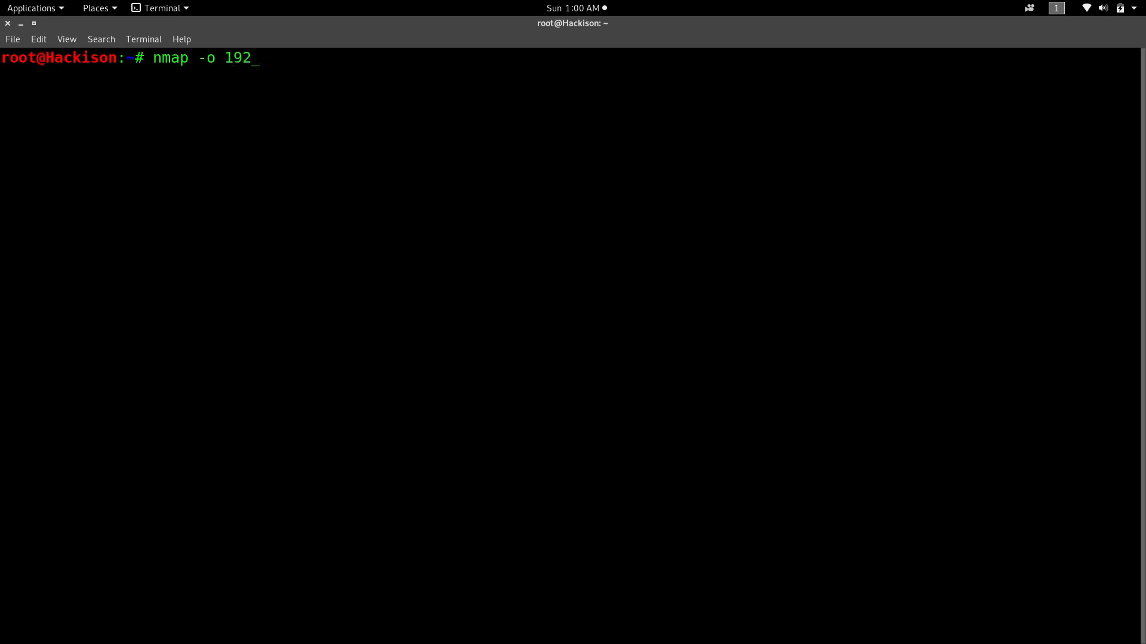
type(".168.")
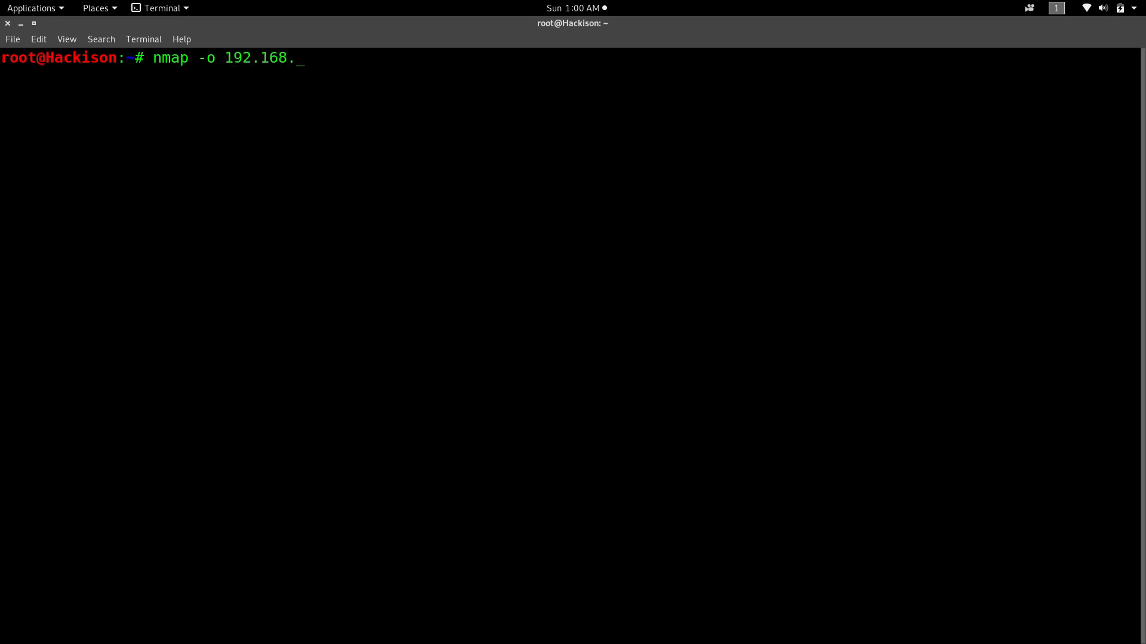
type("0.")
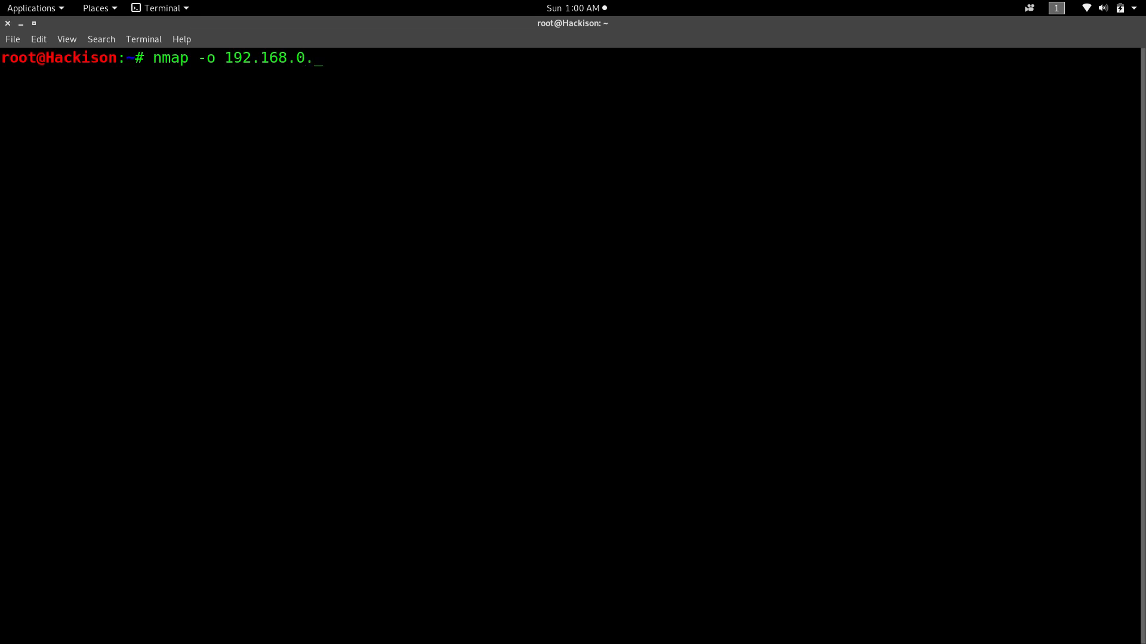
type("101")
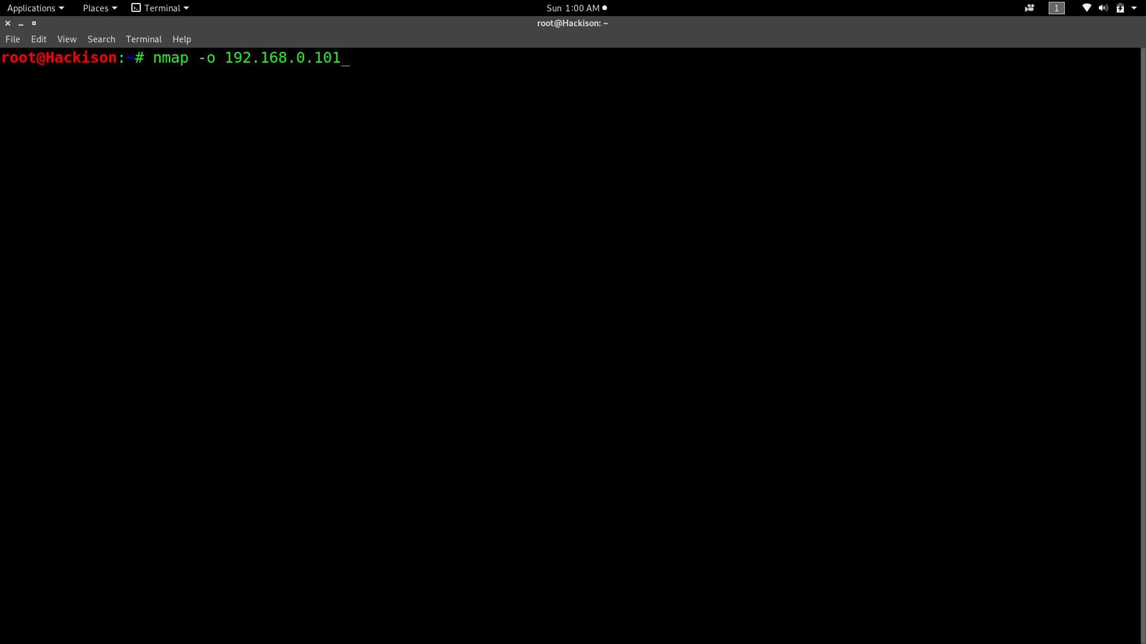
key("Return")
type("nmap -O 192.168.0.101")
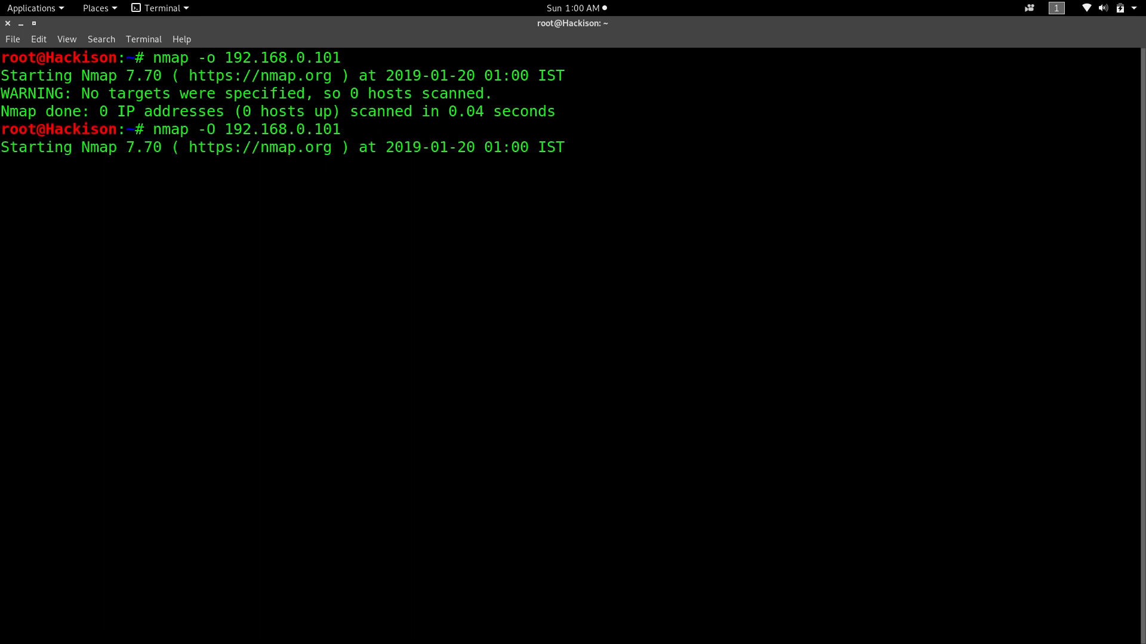
Run nmap -O 192.168.0.101 and note the detected OS, Linux 2.6.9 - 2.6.33
key("Return")
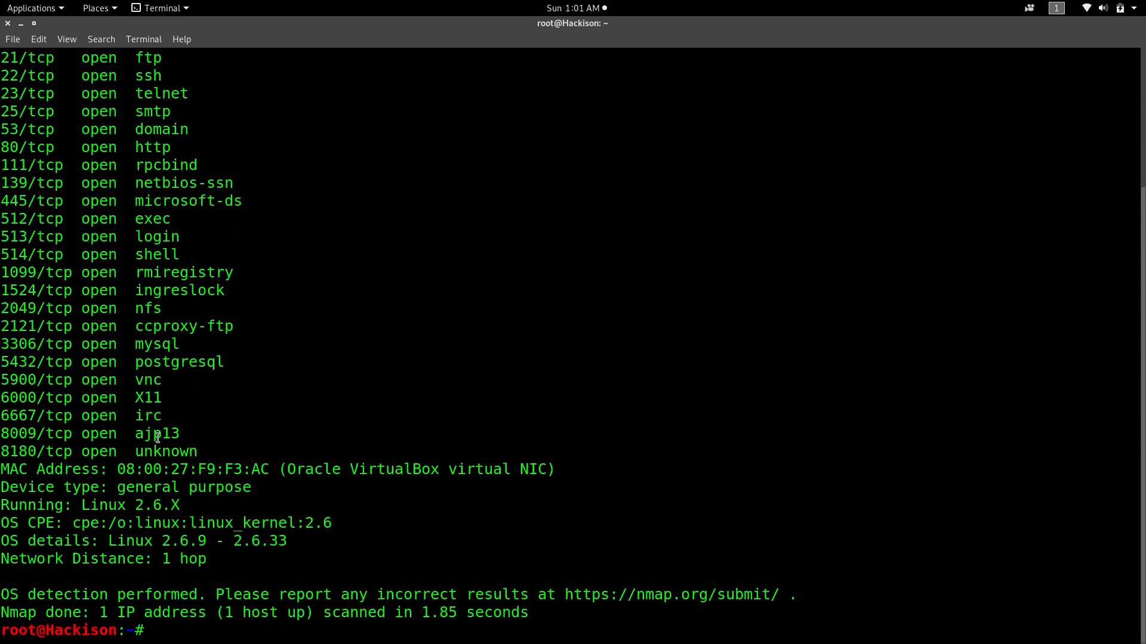
left_click_drag(7, 541, 219, 541)
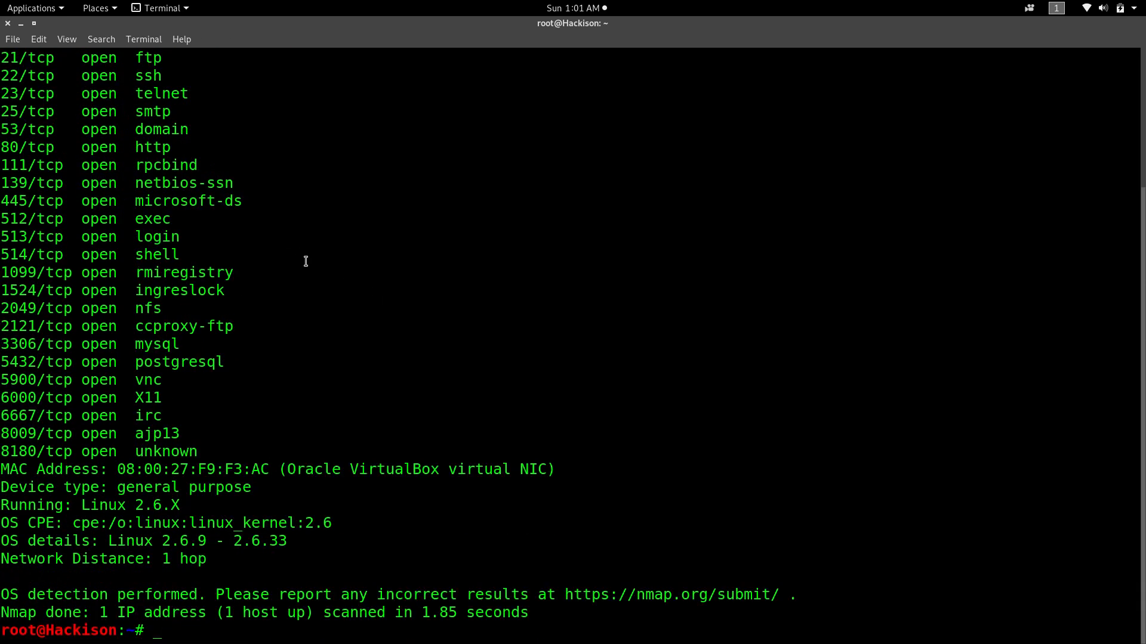
type("nmap -O 192.168.0.101")
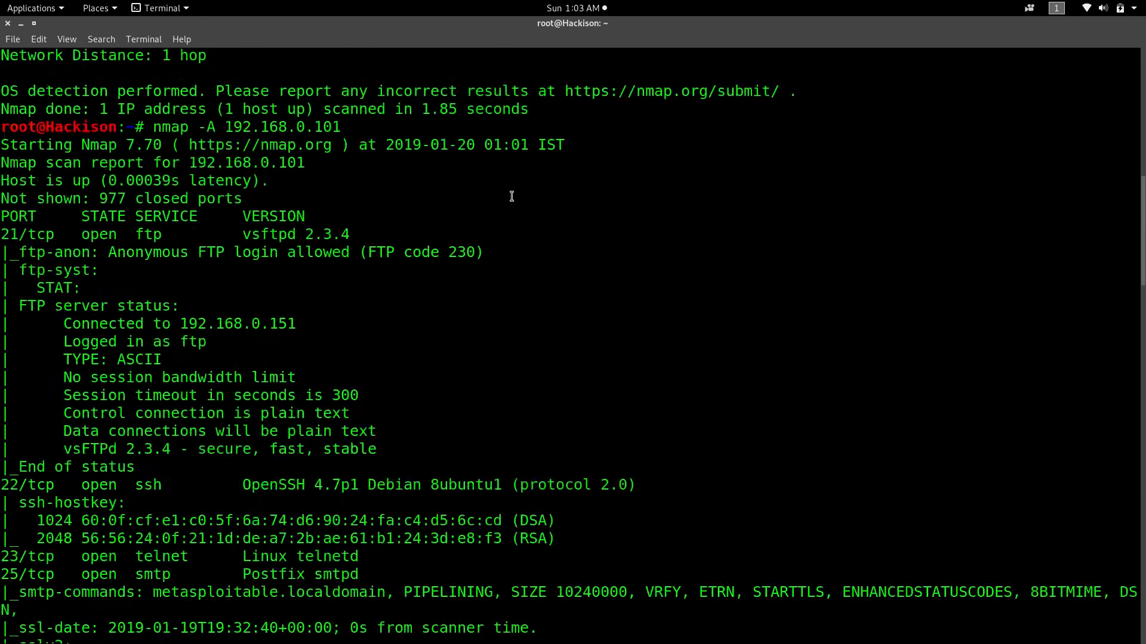
scroll("down", 3)
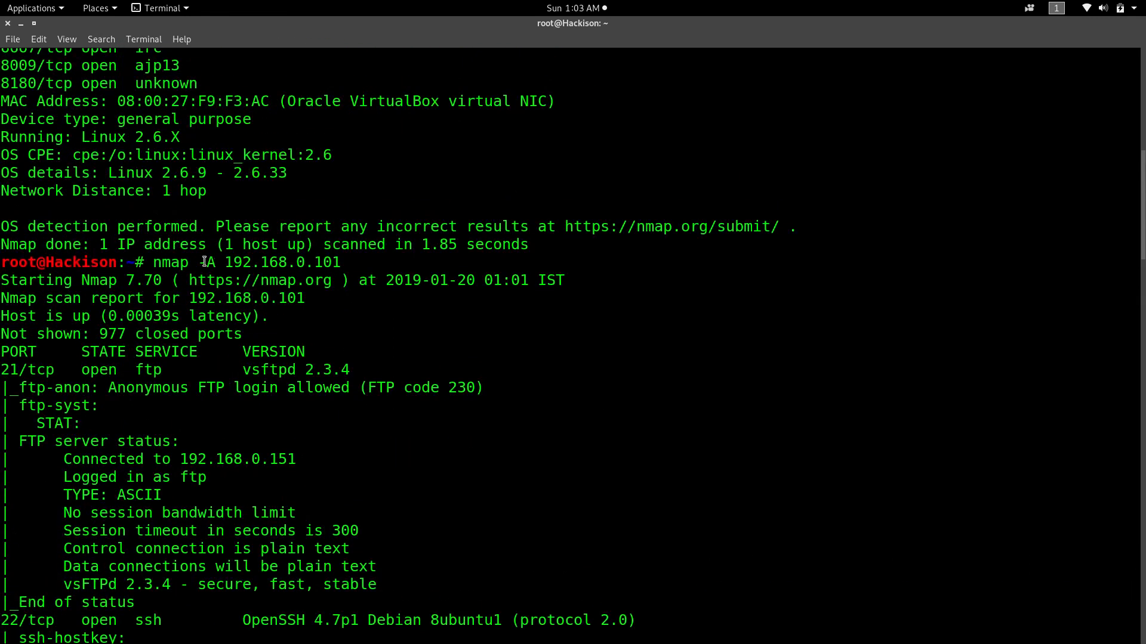
scroll("down", 3)
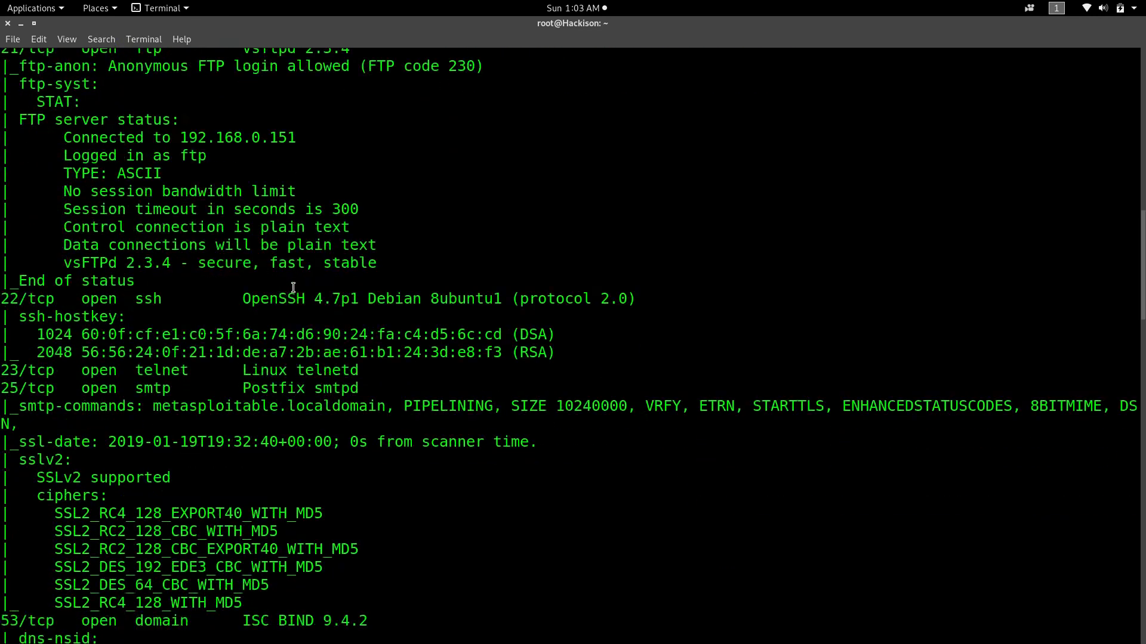
scroll("down", 3)
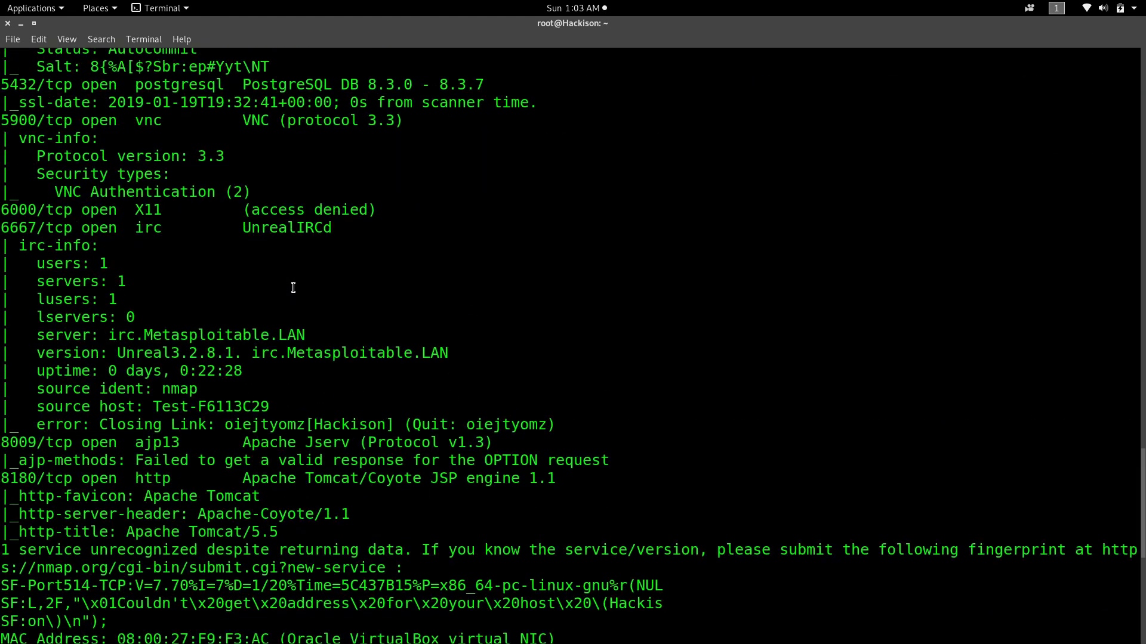
scroll("down", 3)
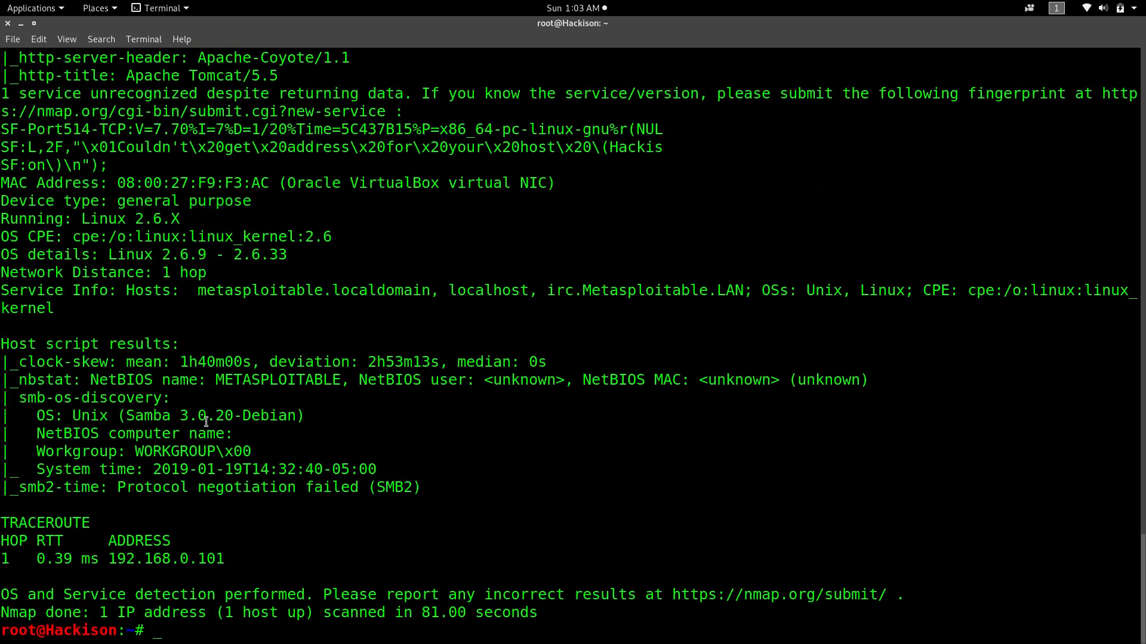
scroll("down", 3)
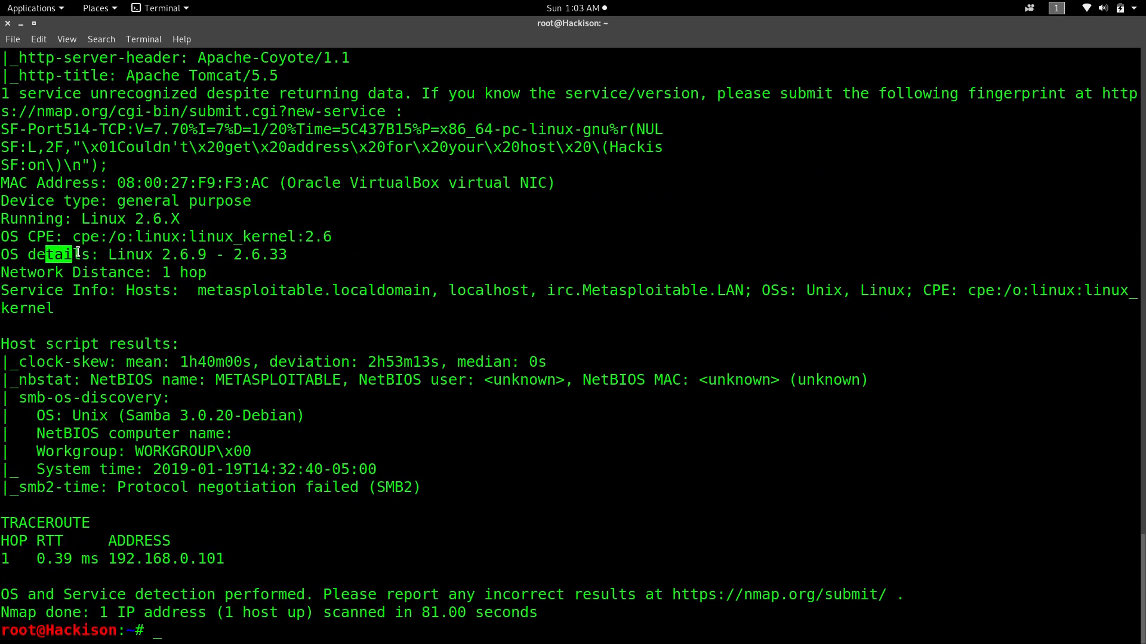
left_click_drag(69, 254, 204, 255)
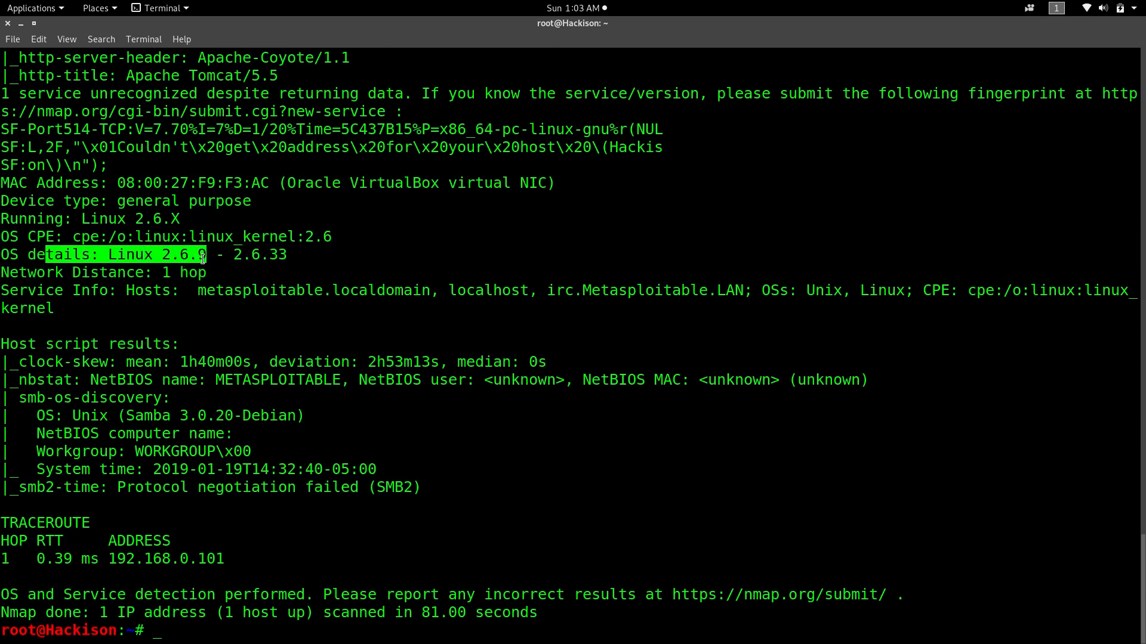
left_click_drag(204, 255, 286, 254)
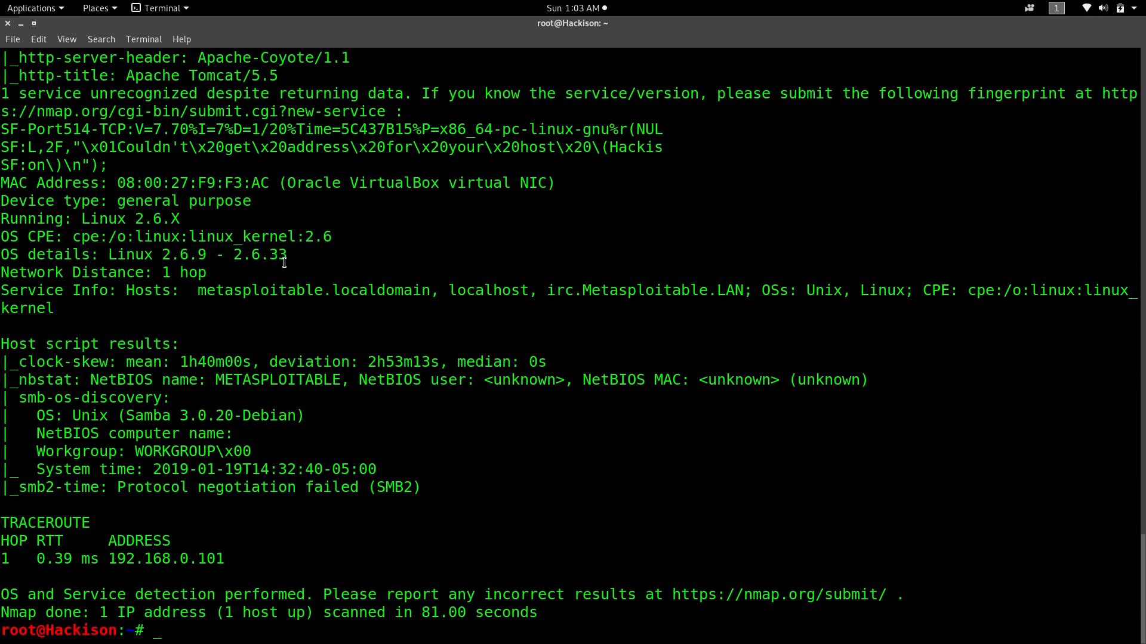
double_click(210, 290)
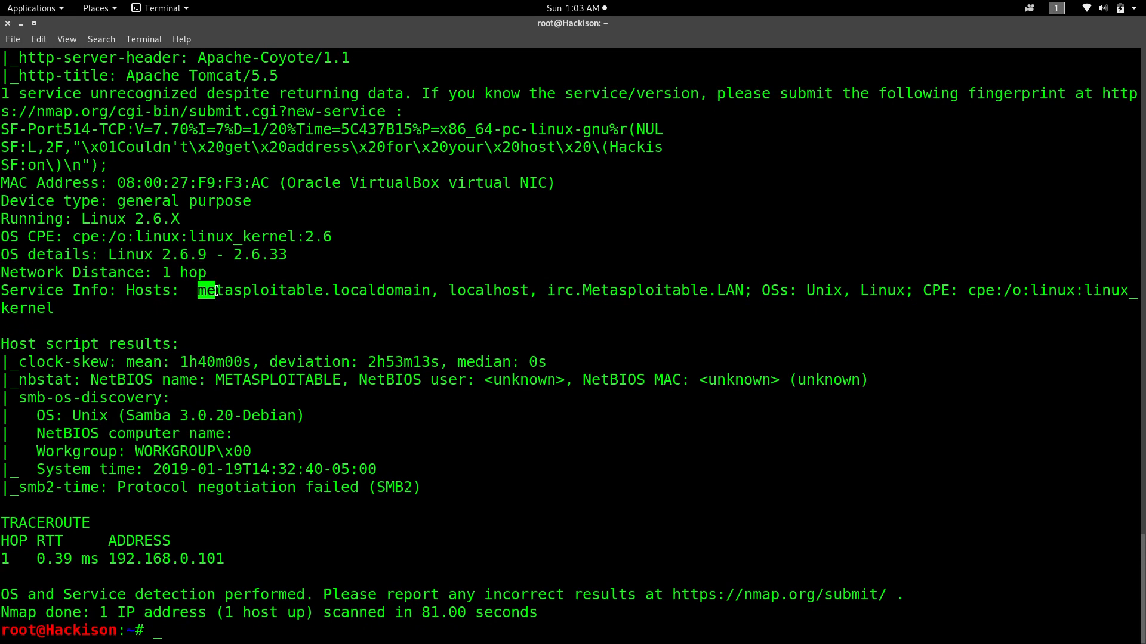
left_click_drag(197, 290, 463, 304)
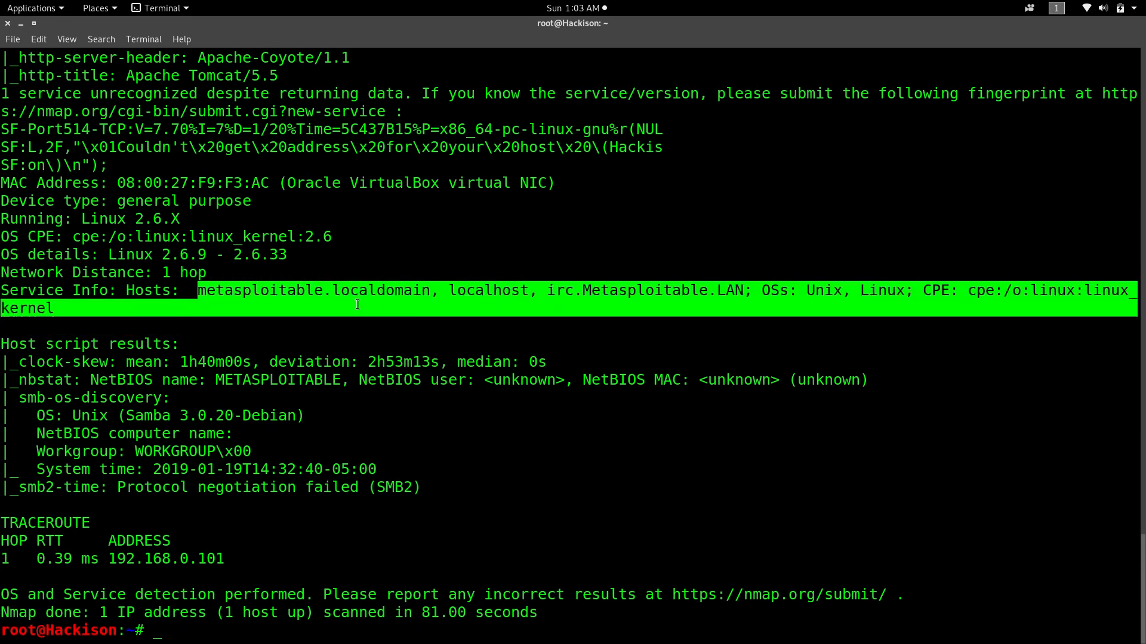
mouse_move(216, 413)
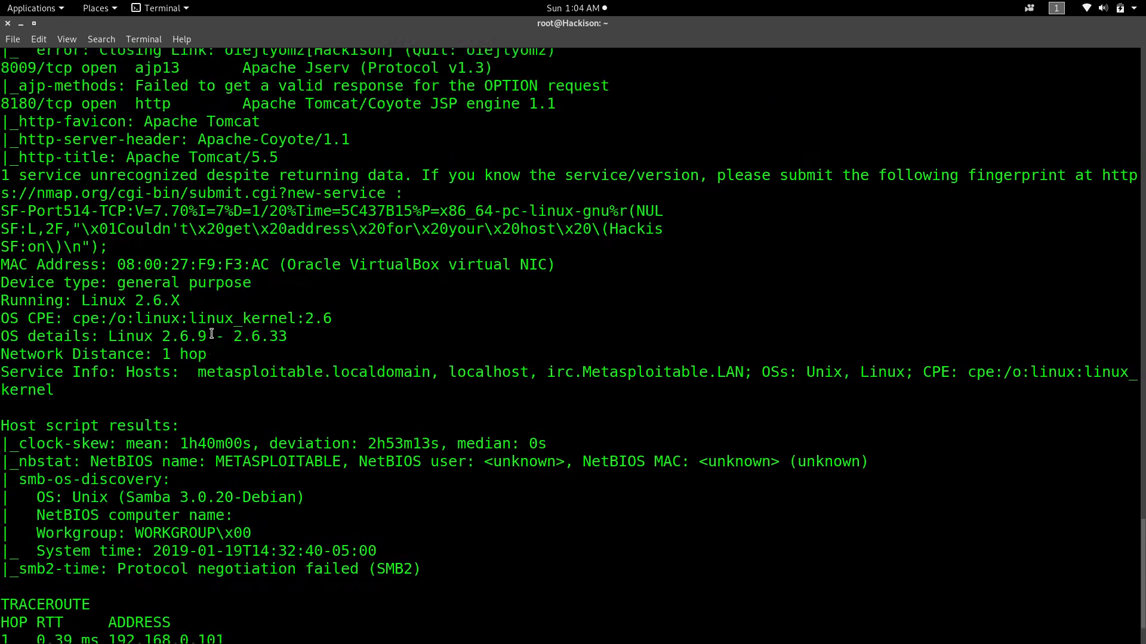
scroll("down", 3)
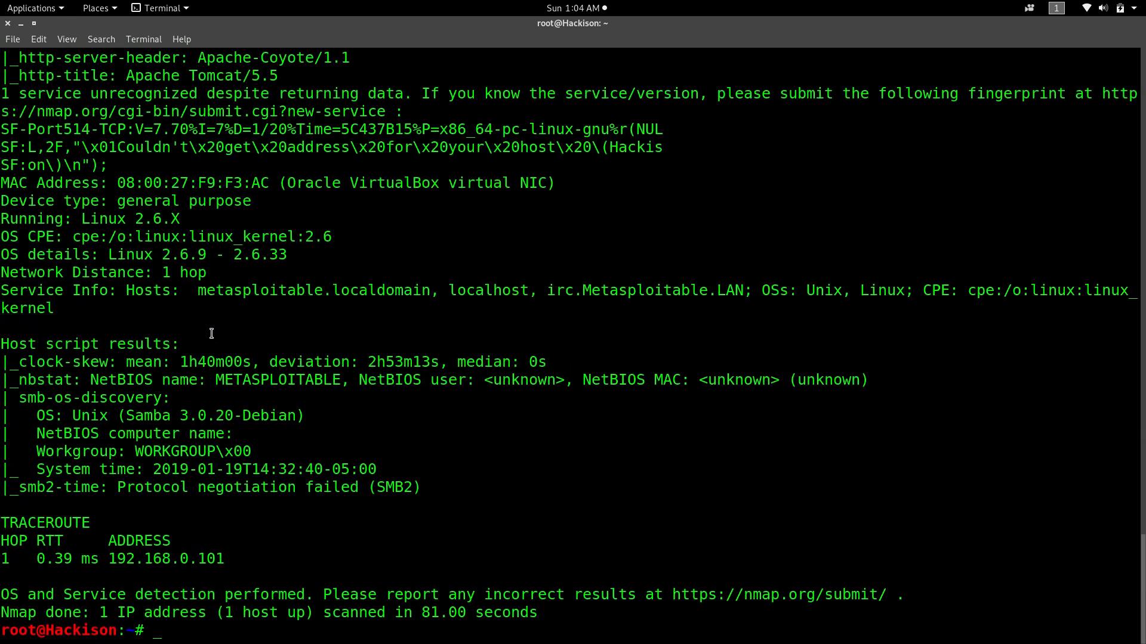